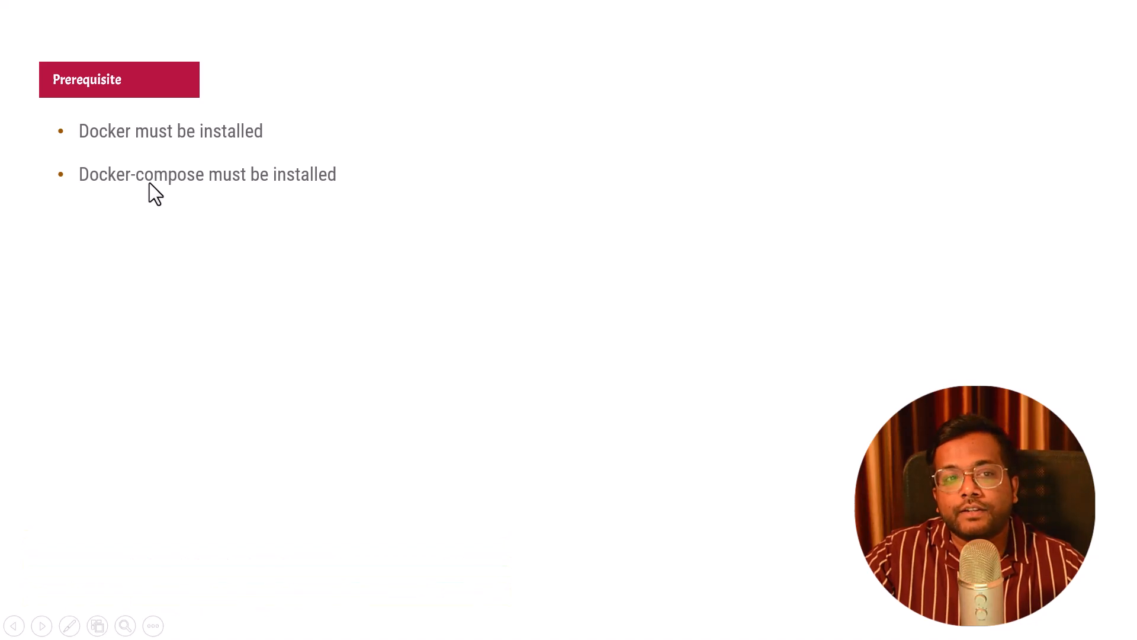
{"action": "mouse_move", "coordinate": [233, 314]}
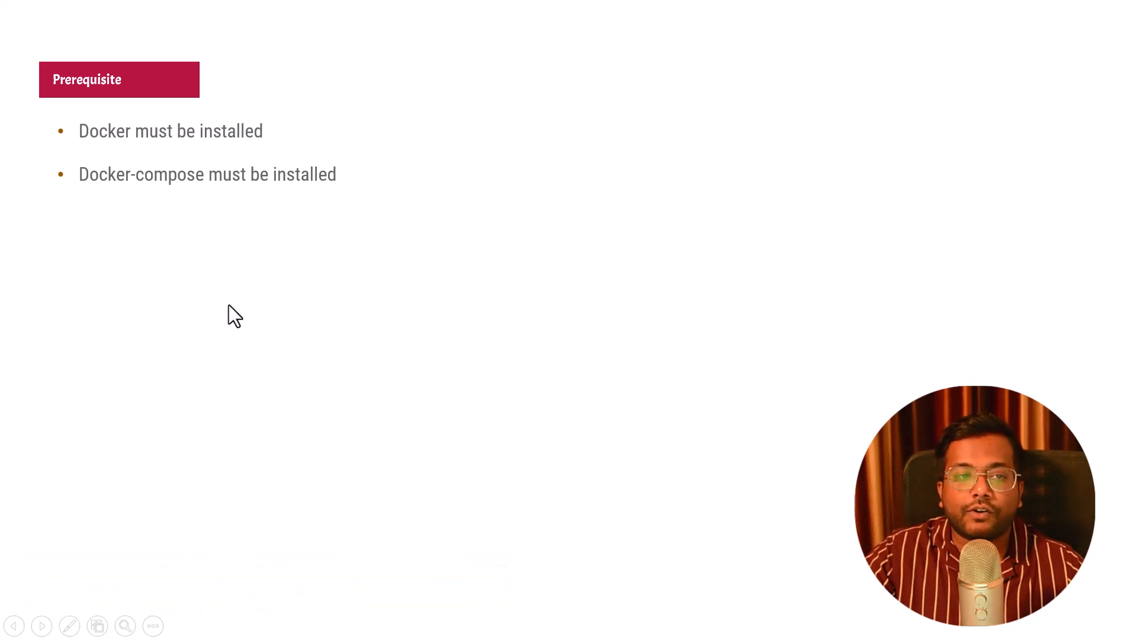
{"action": "mouse_move", "coordinate": [303, 345]}
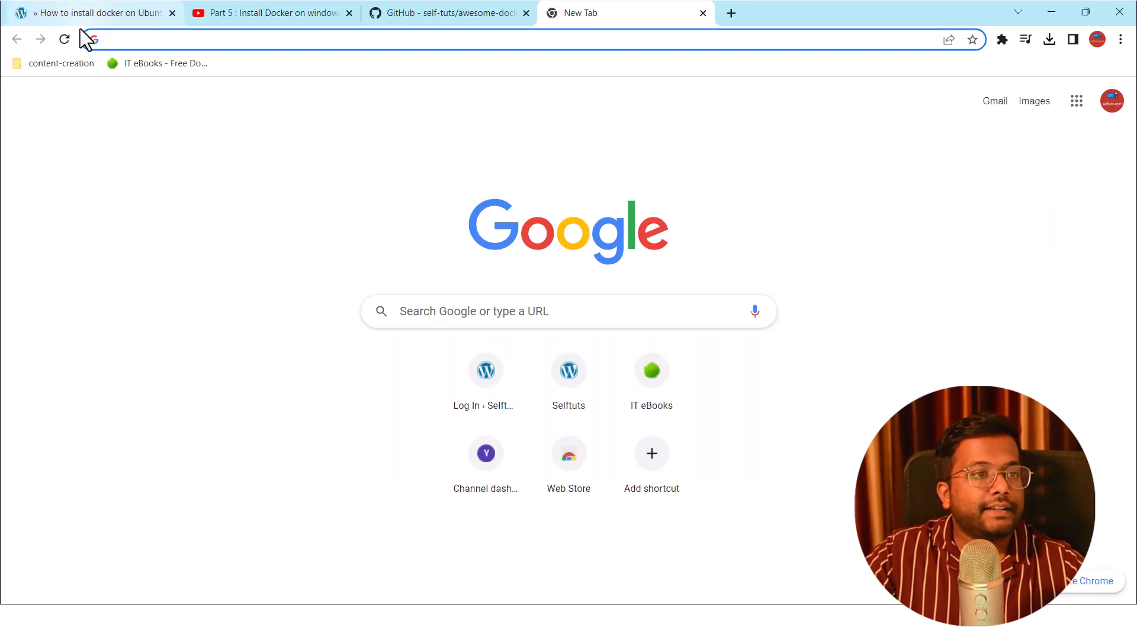
Load the Redis docker-compose tutorial URL, then return to the YouTube Docker install video.
{"action": "left_click", "coordinate": [290, 39]}
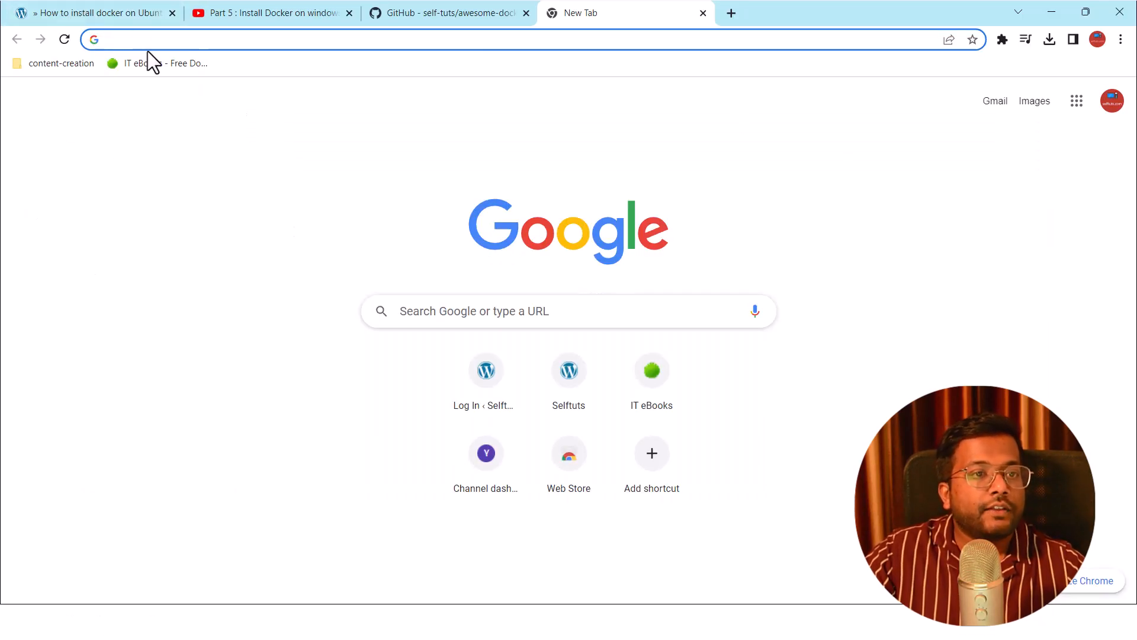
{"action": "left_click", "coordinate": [94, 13]}
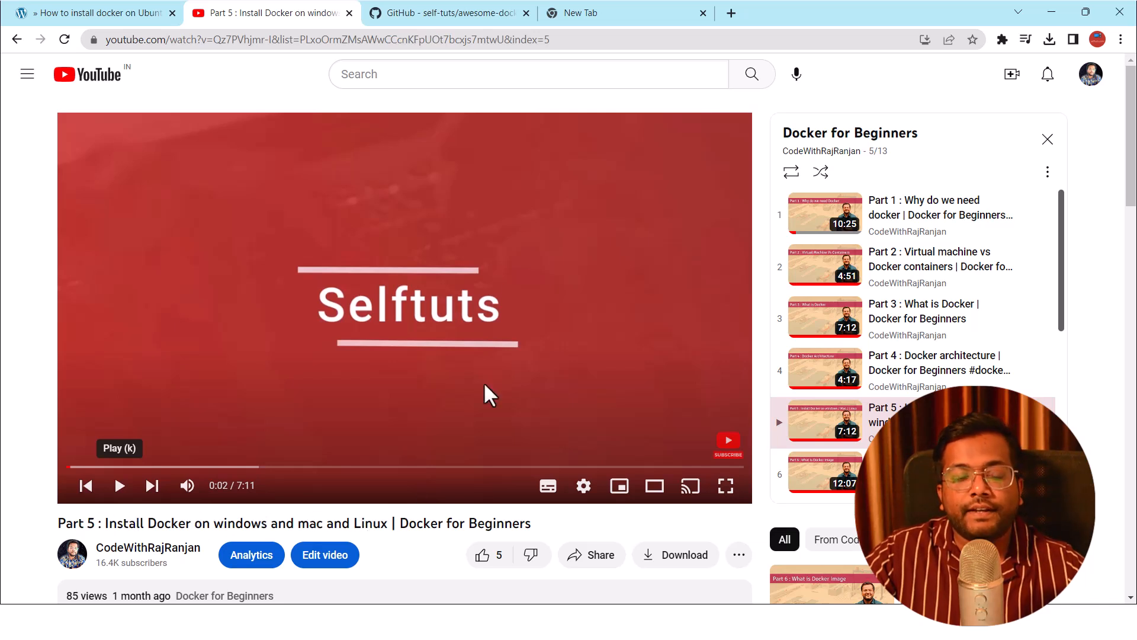
{"action": "mouse_move", "coordinate": [243, 523]}
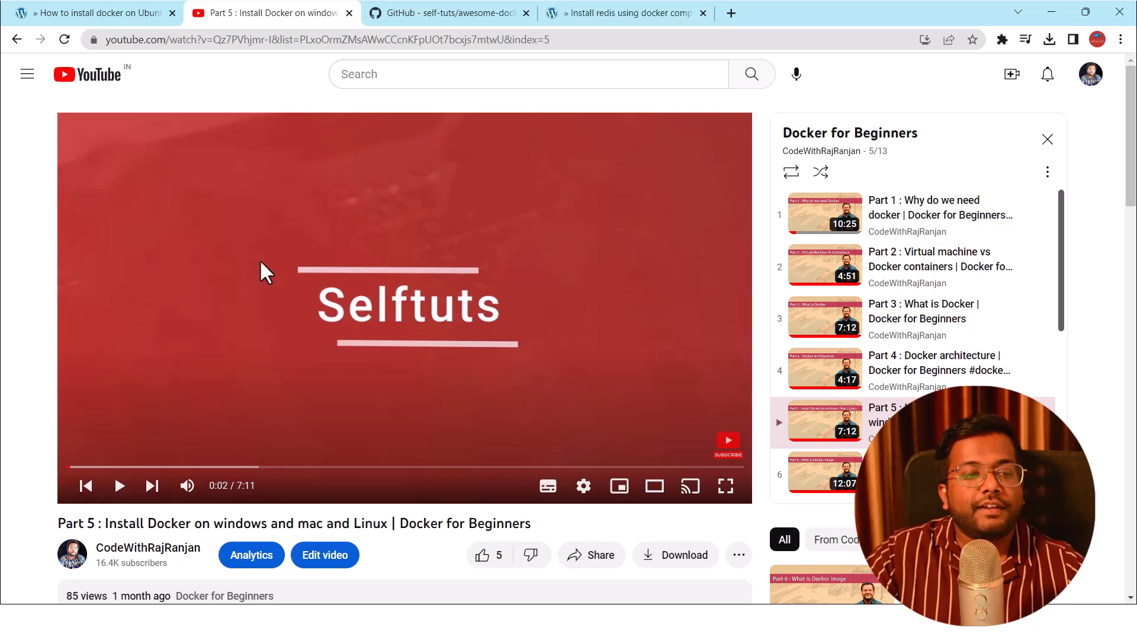
Switch to the Selftuts Redis tutorial and scroll to its docker-compose YAML block.
{"action": "left_click", "coordinate": [623, 13]}
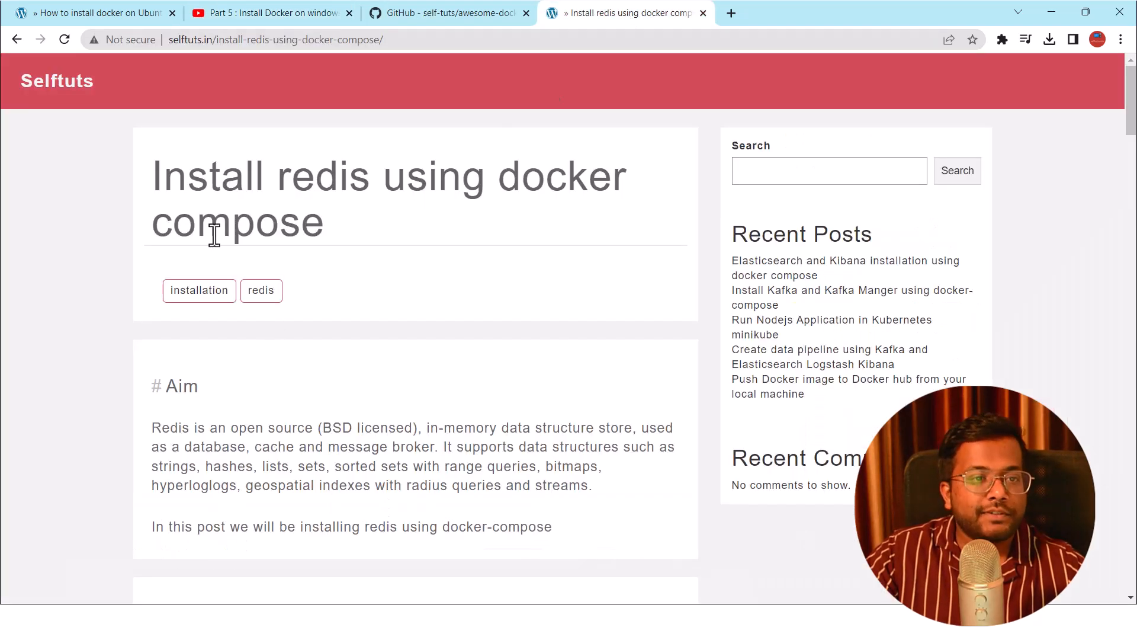
{"action": "scroll", "scroll_direction": "down", "scroll_amount": 3}
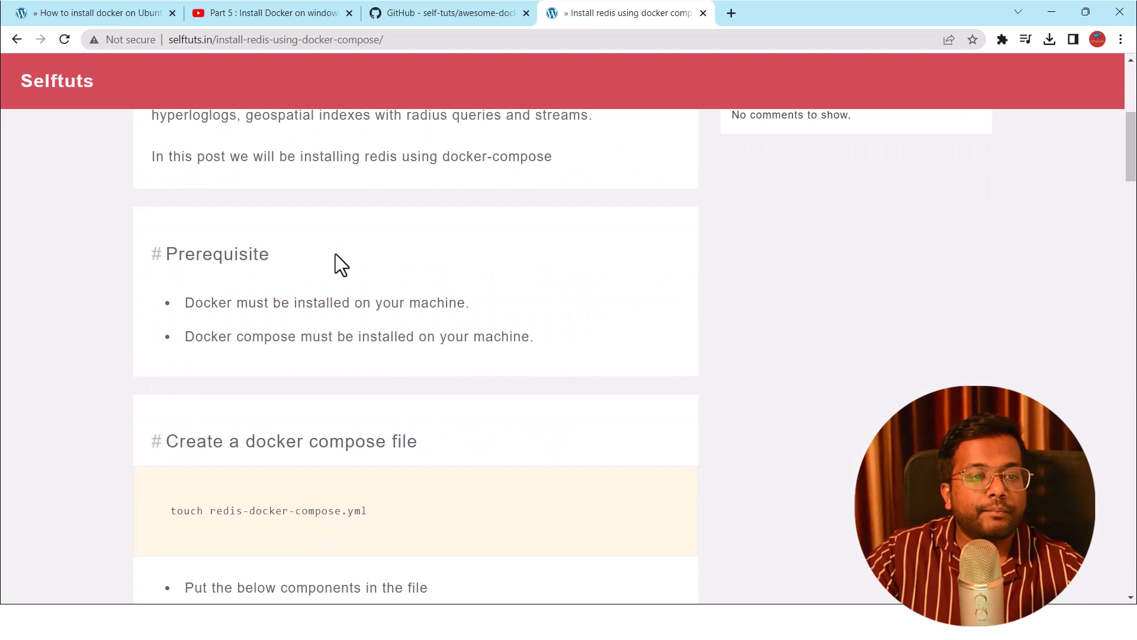
{"action": "scroll", "scroll_direction": "down", "scroll_amount": 3}
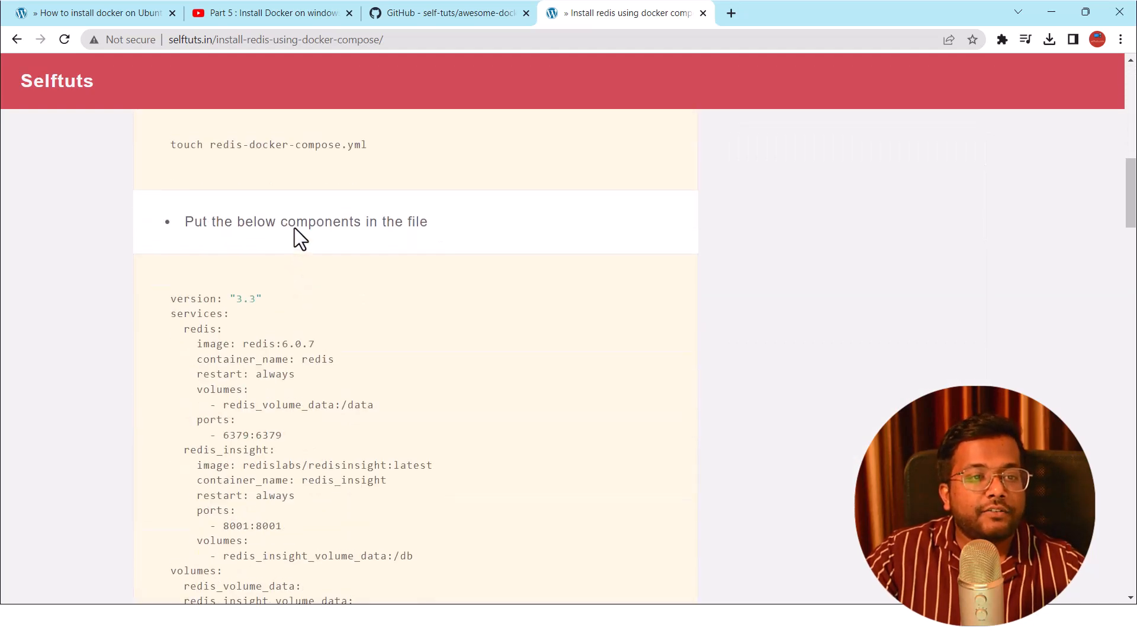
{"action": "scroll", "scroll_direction": "up", "scroll_amount": 3}
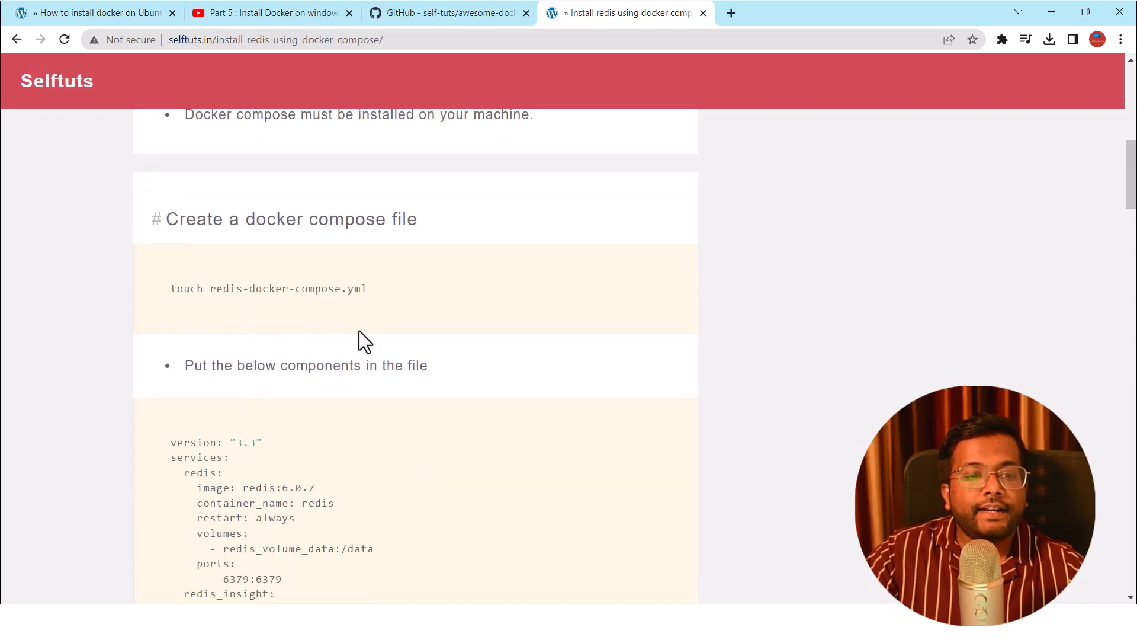
{"action": "scroll", "scroll_direction": "down", "scroll_amount": 3}
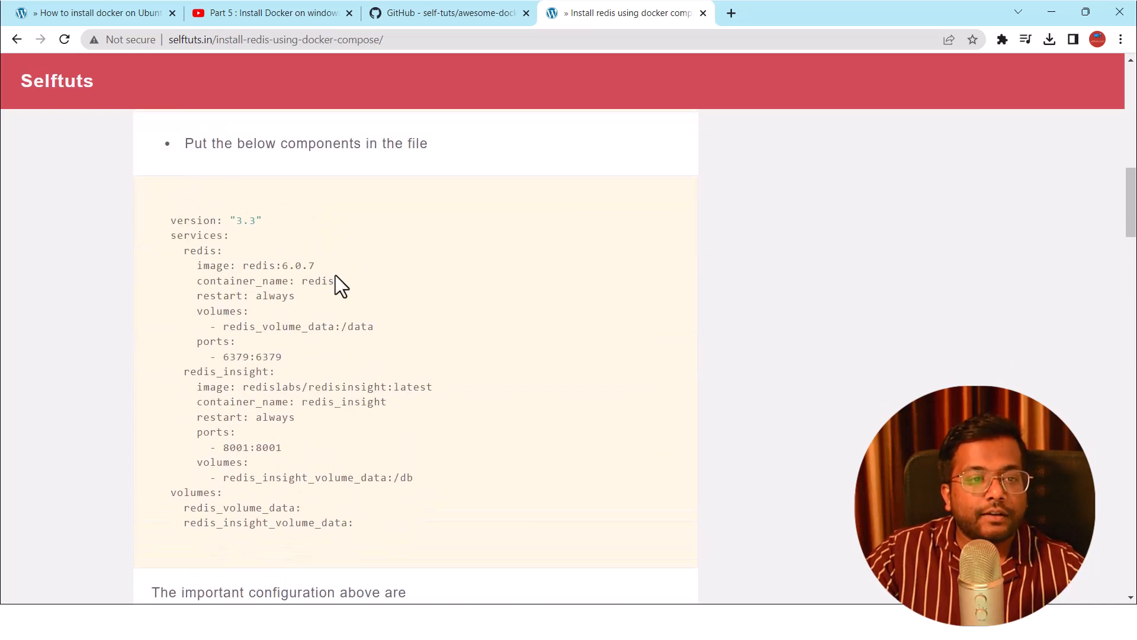
{"action": "mouse_move", "coordinate": [300, 452]}
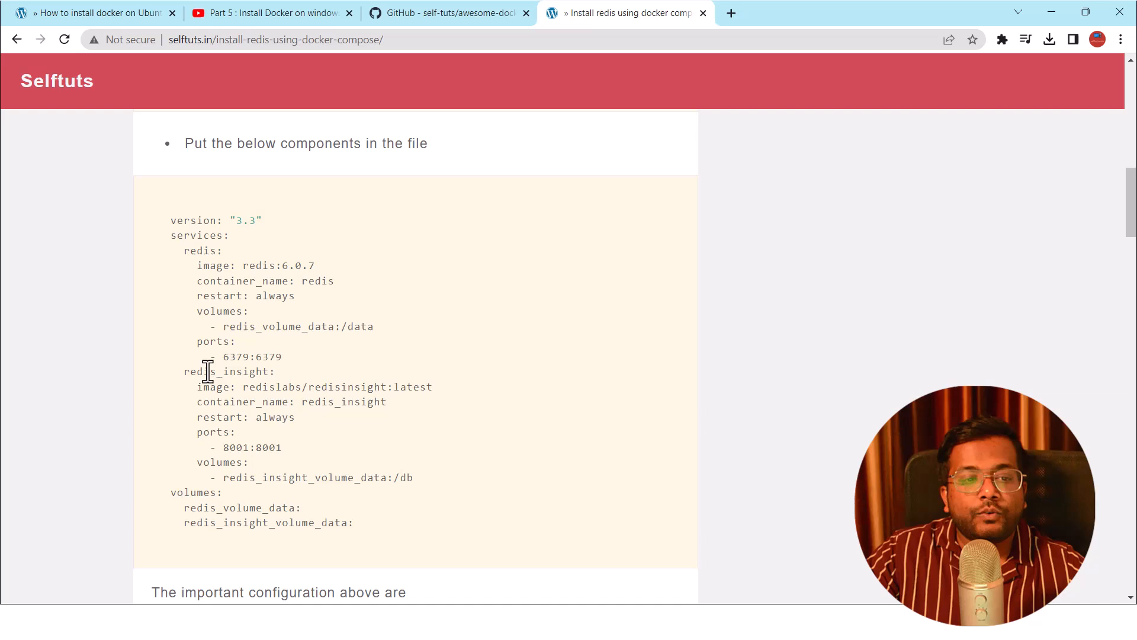
{"action": "mouse_move", "coordinate": [213, 356]}
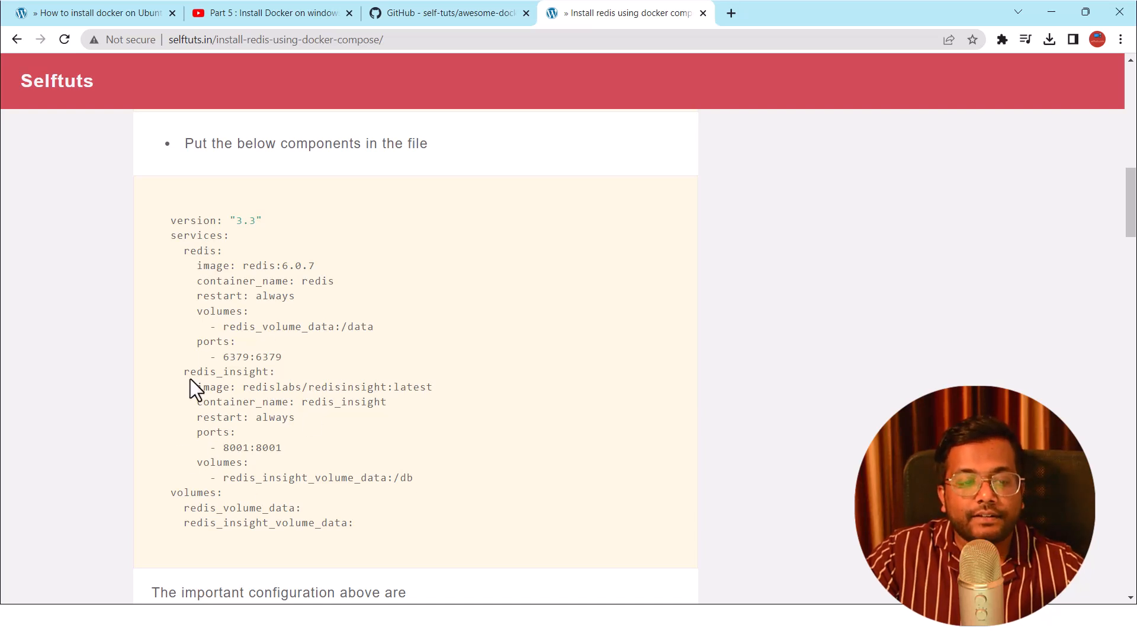
{"action": "mouse_move", "coordinate": [210, 431]}
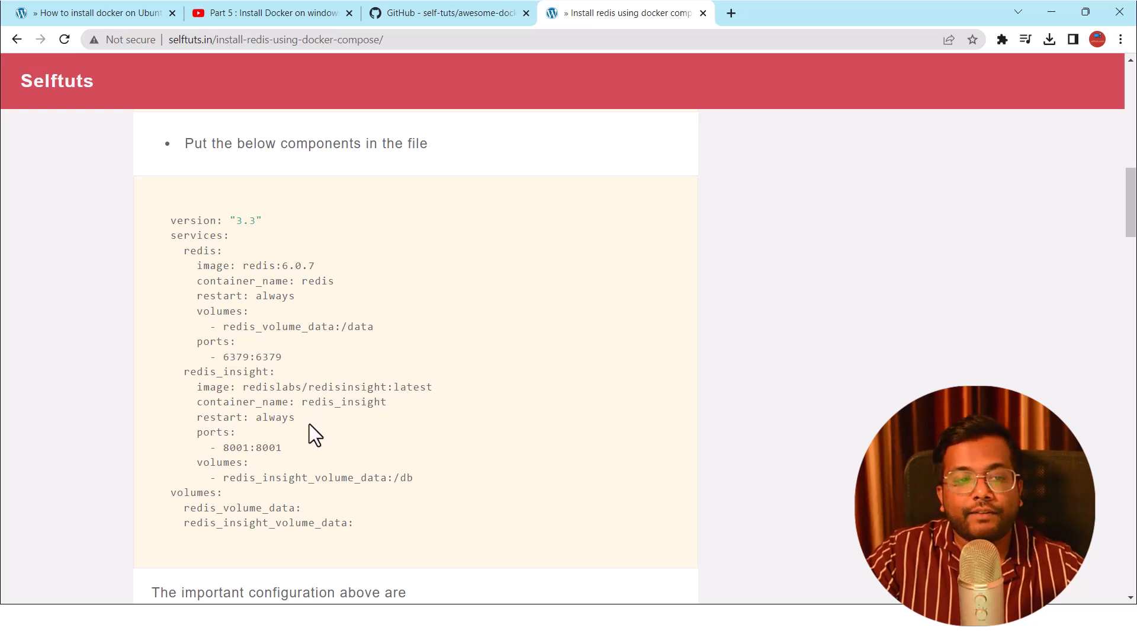
{"action": "mouse_move", "coordinate": [202, 250]}
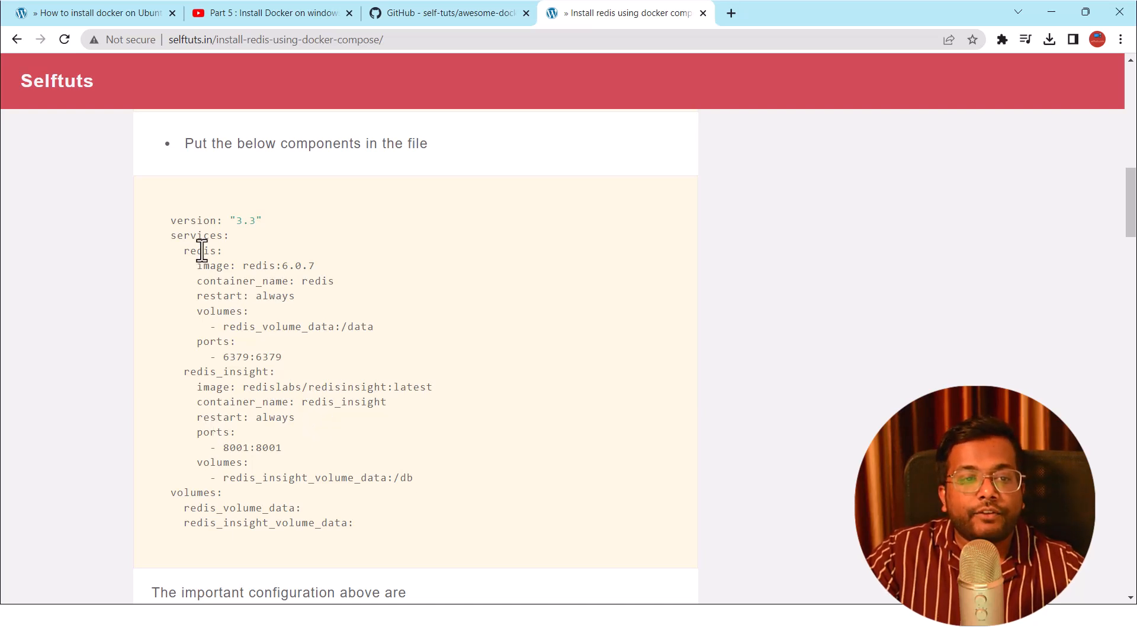
{"action": "mouse_move", "coordinate": [293, 283]}
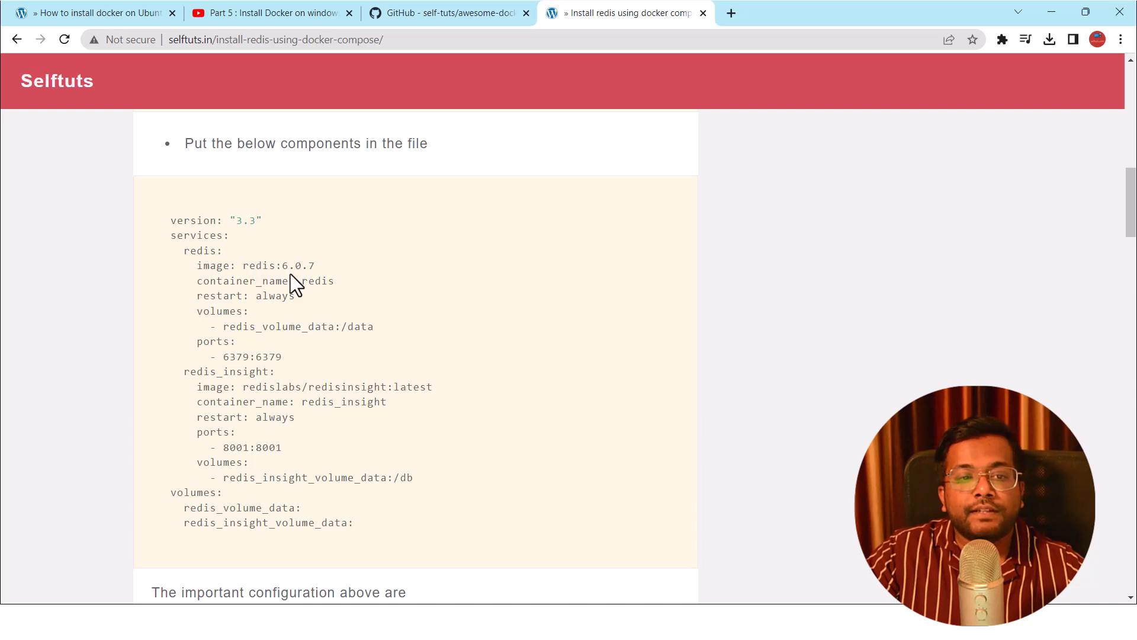
{"action": "mouse_move", "coordinate": [243, 285]}
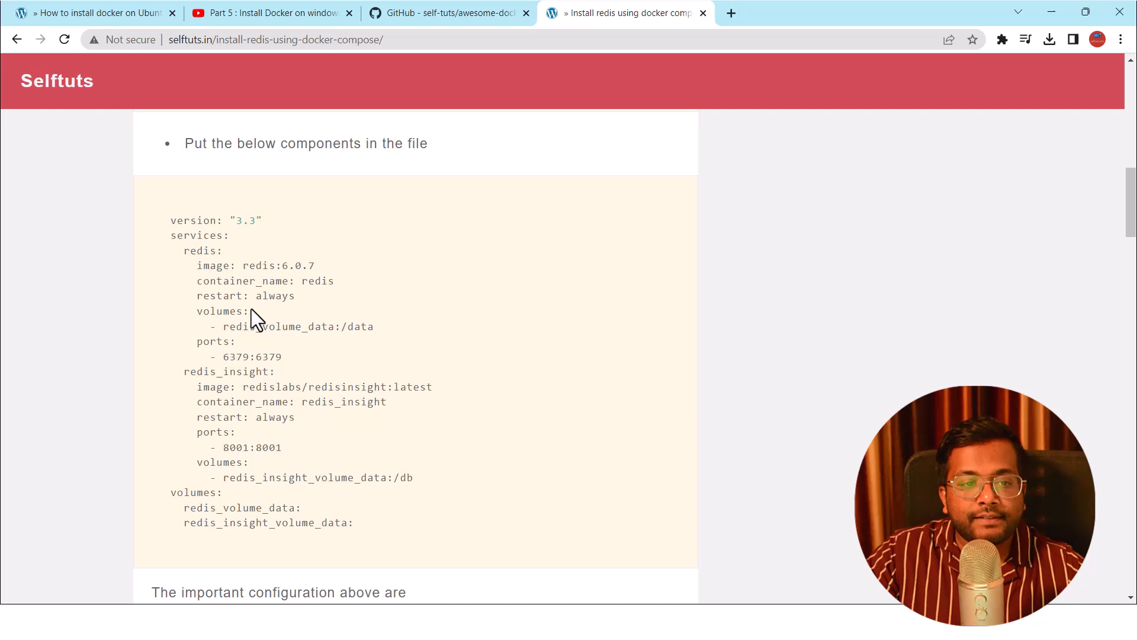
{"action": "scroll", "scroll_direction": "down", "scroll_amount": 3}
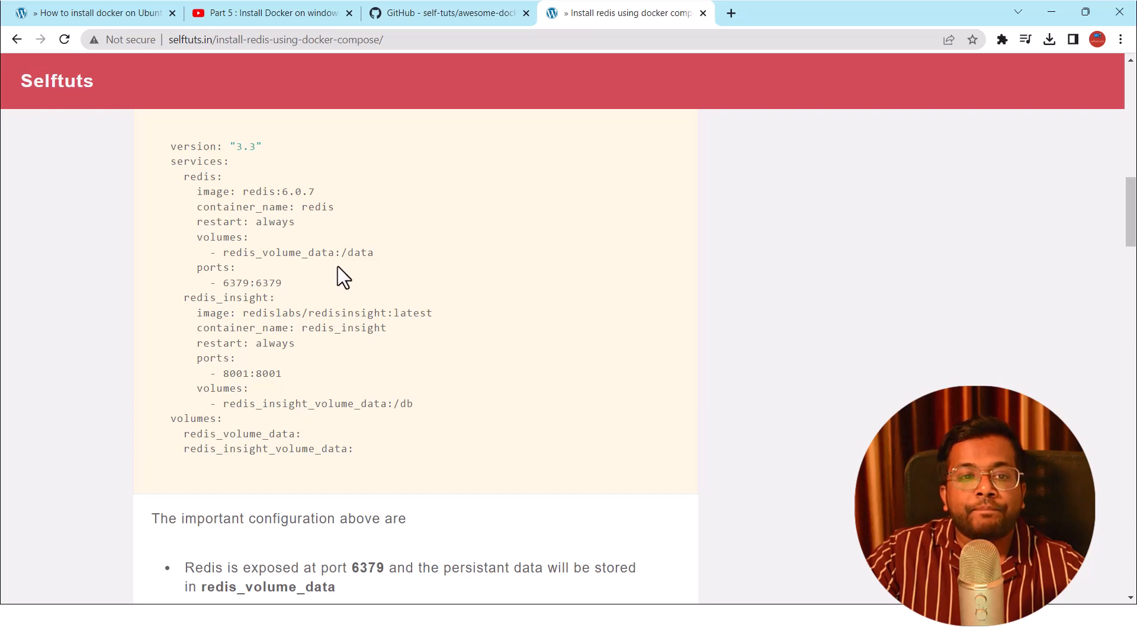
Highlight the redis_volume_data volume name and review the port and volume notes.
{"action": "double_click", "coordinate": [359, 252]}
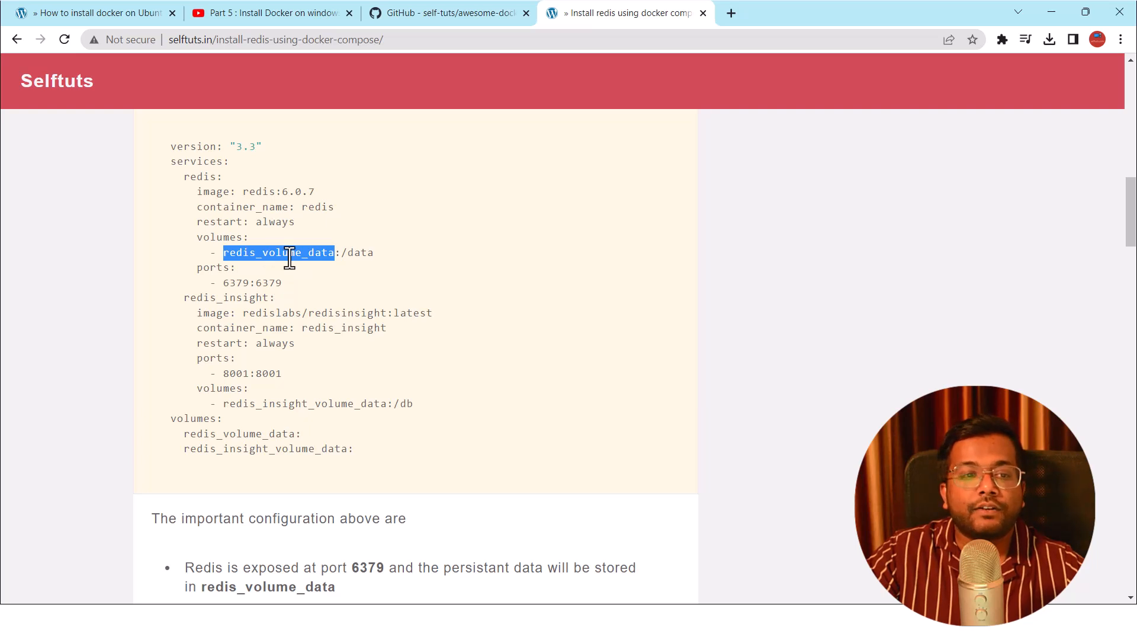
{"action": "scroll", "scroll_direction": "down", "scroll_amount": 3}
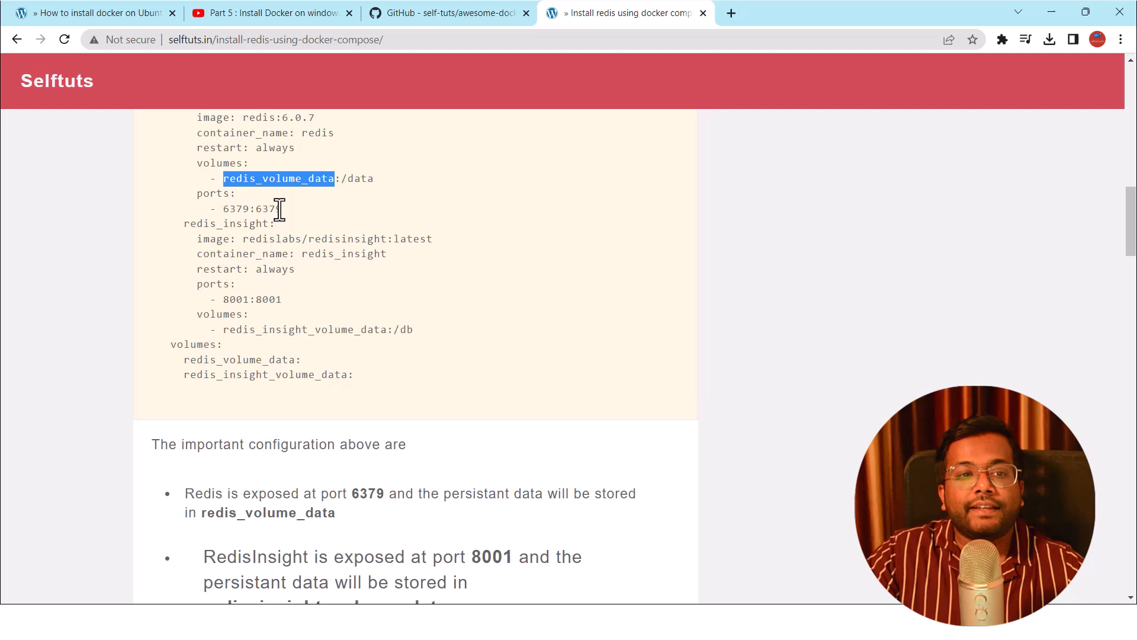
{"action": "mouse_move", "coordinate": [270, 261]}
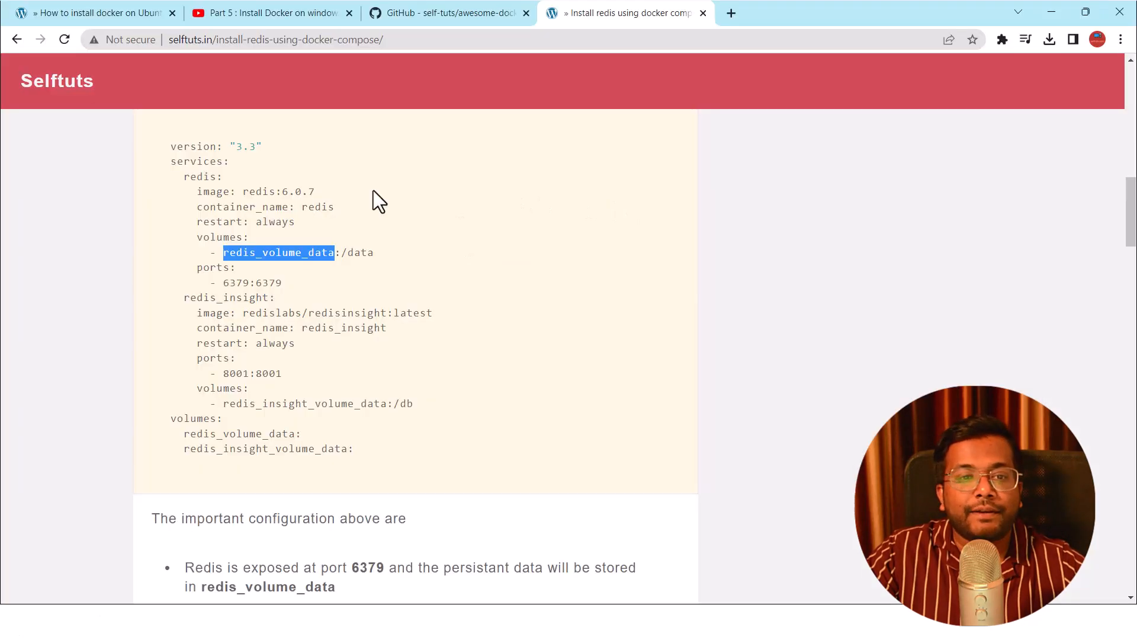
{"action": "mouse_move", "coordinate": [252, 283]}
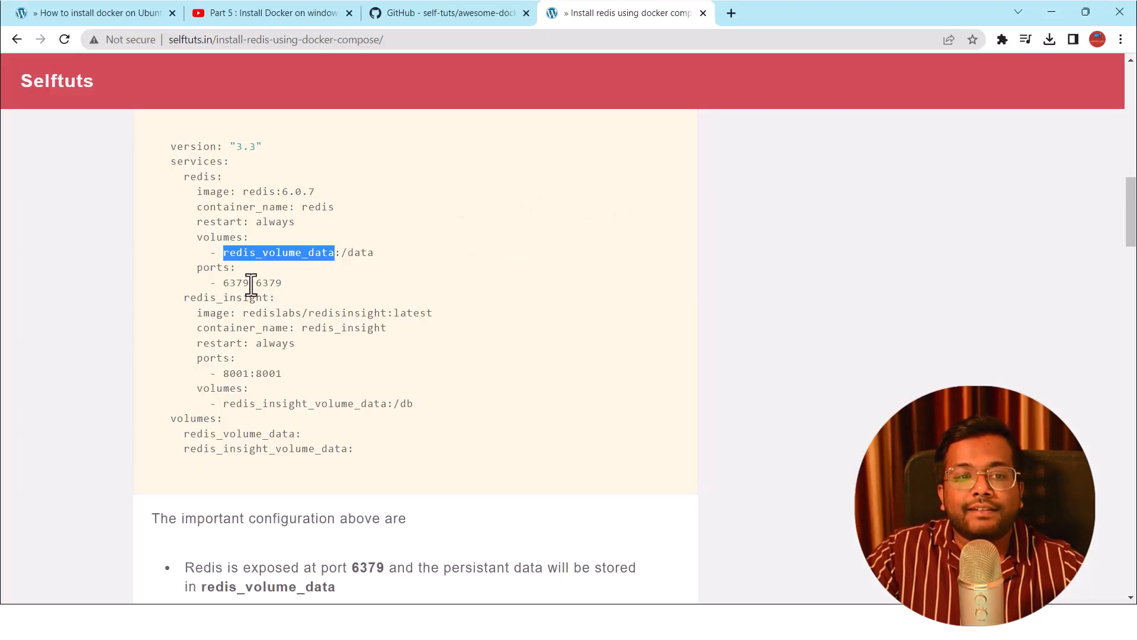
{"action": "mouse_move", "coordinate": [294, 292]}
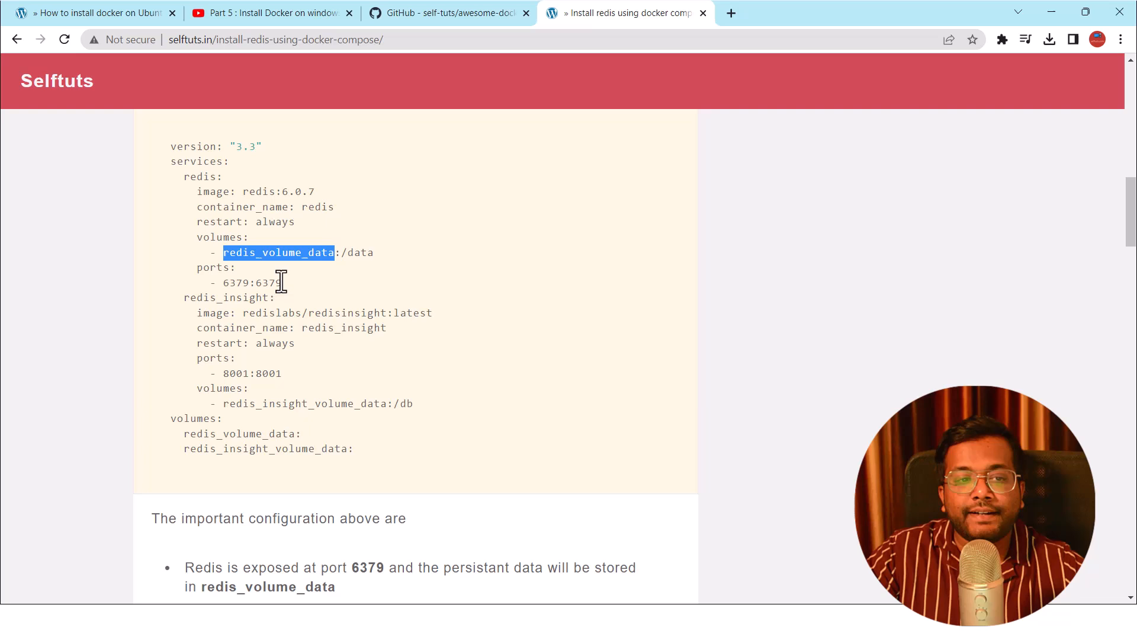
{"action": "scroll", "scroll_direction": "down", "scroll_amount": 3}
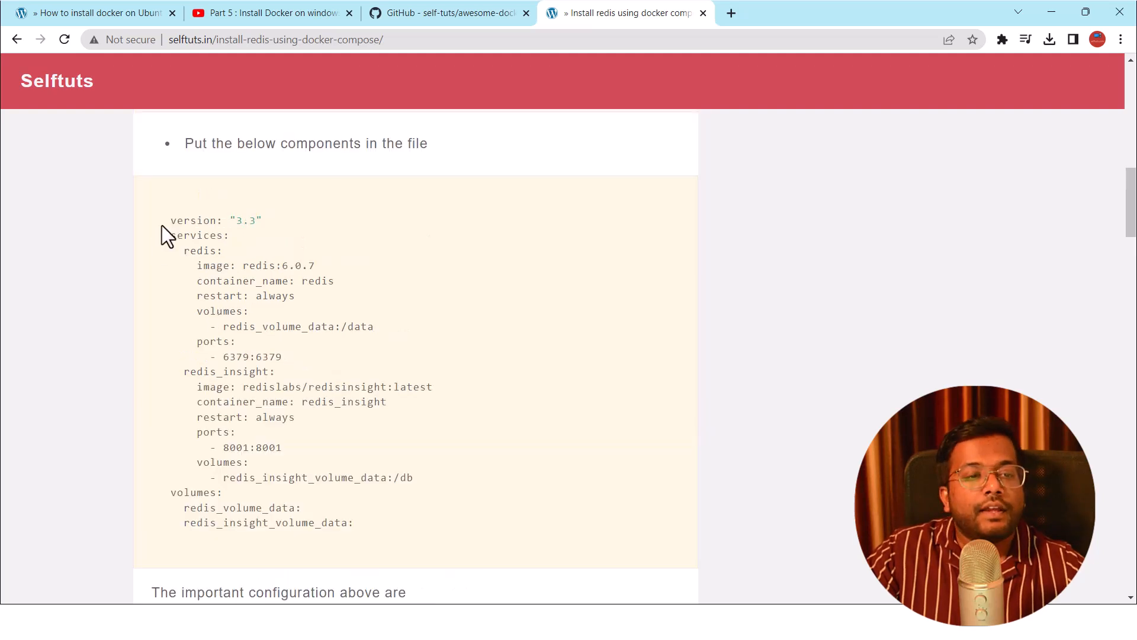
Select the whole docker-compose configuration block and copy it.
{"action": "left_click_drag", "start_coordinate": [164, 220], "coordinate": [363, 529]}
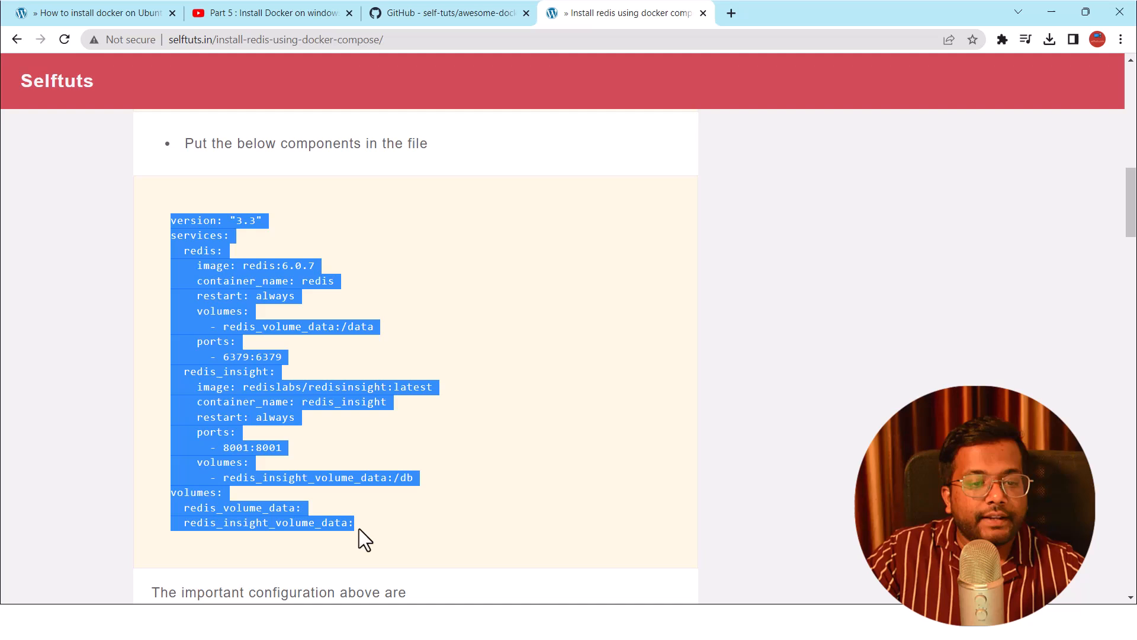
{"action": "right_click", "coordinate": [367, 539]}
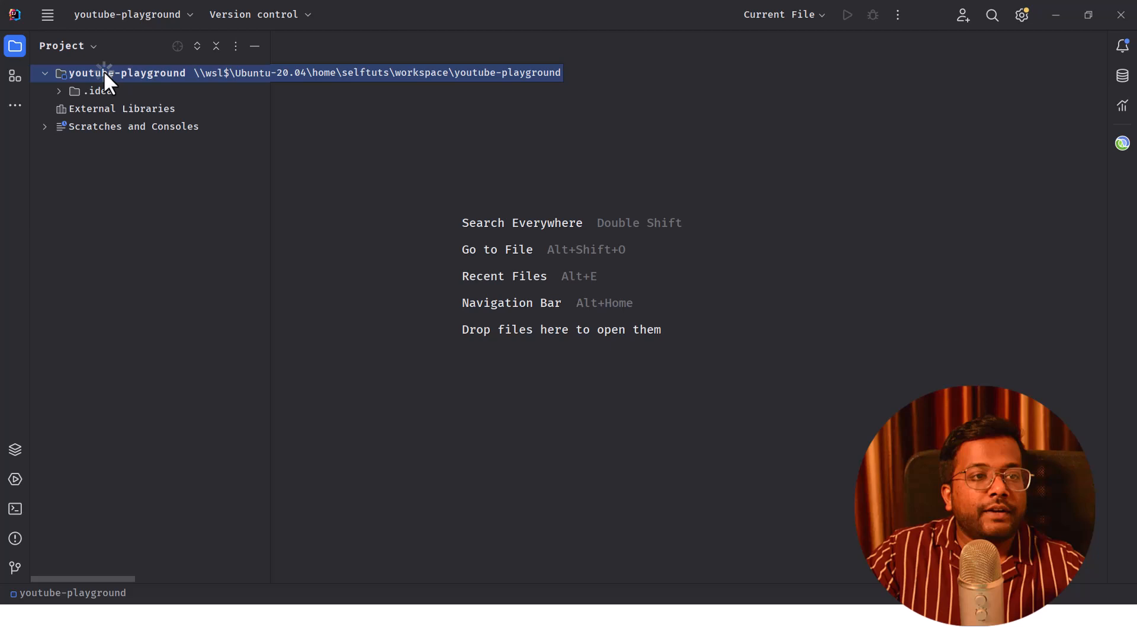
Create a new file redis-docker-compose.yml in the youtube-playground project.
{"action": "right_click", "coordinate": [109, 72]}
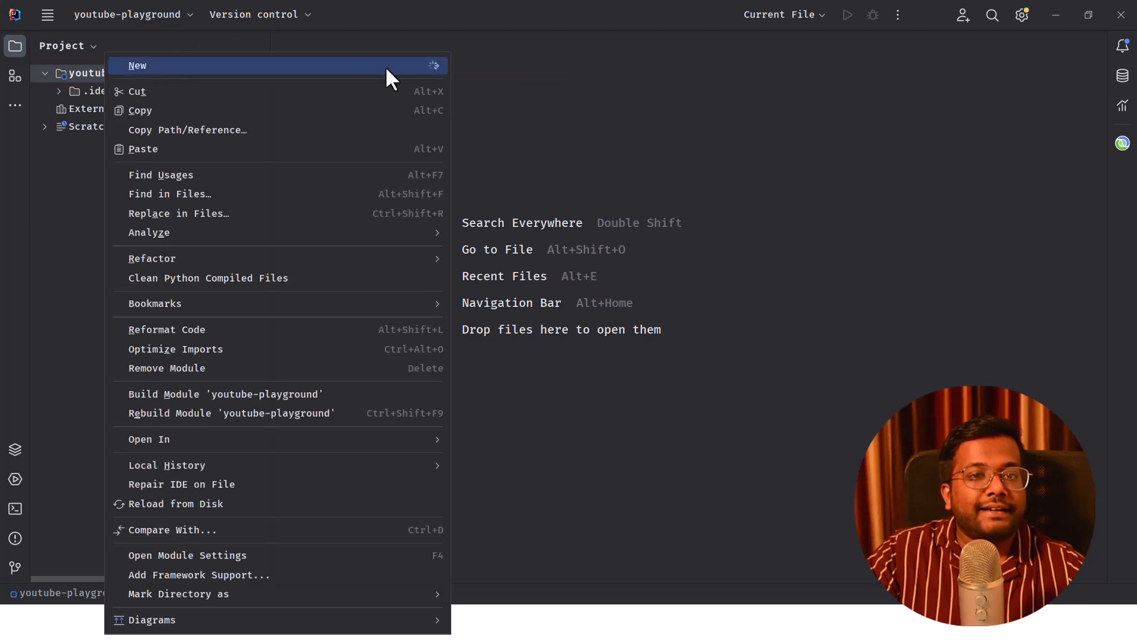
{"action": "left_click", "coordinate": [136, 65]}
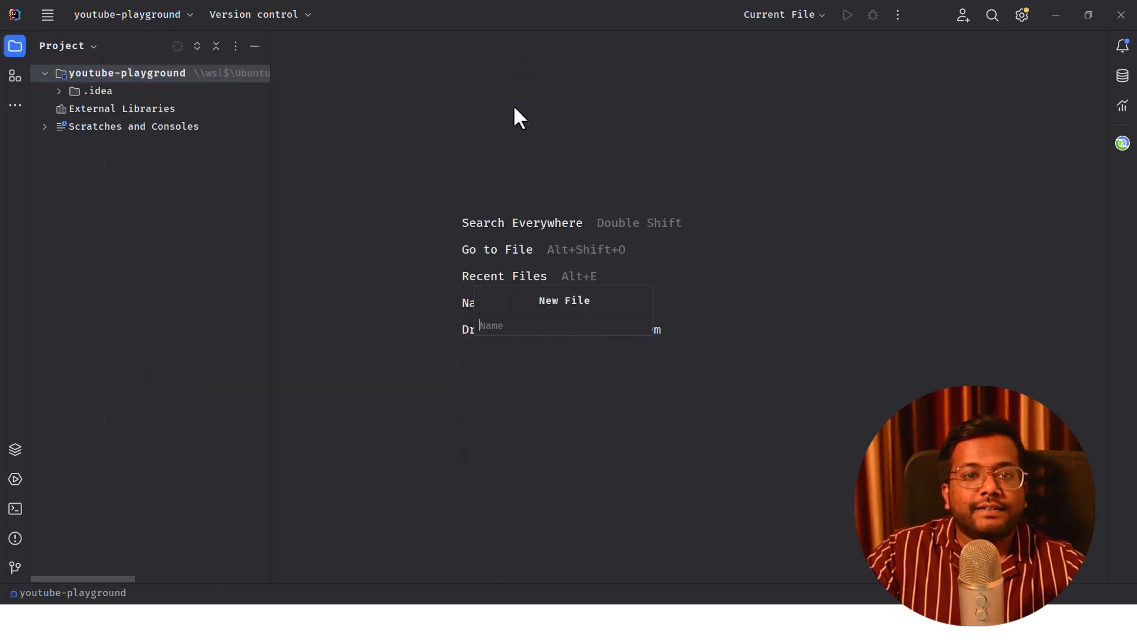
{"action": "type", "text": "redis-"}
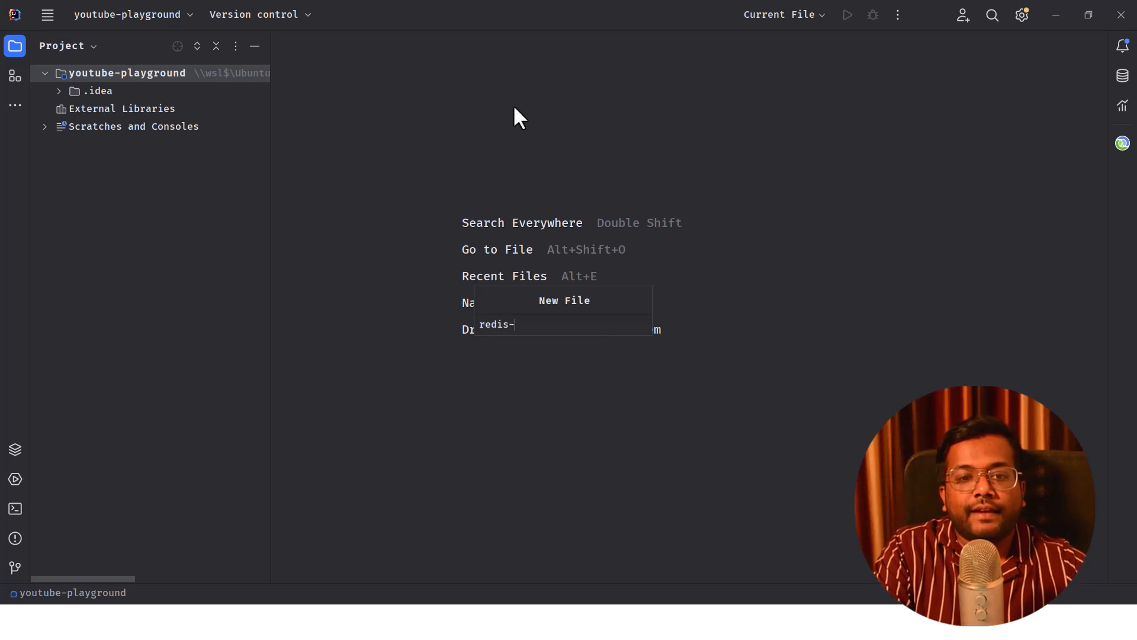
{"action": "type", "text": "docker-co"}
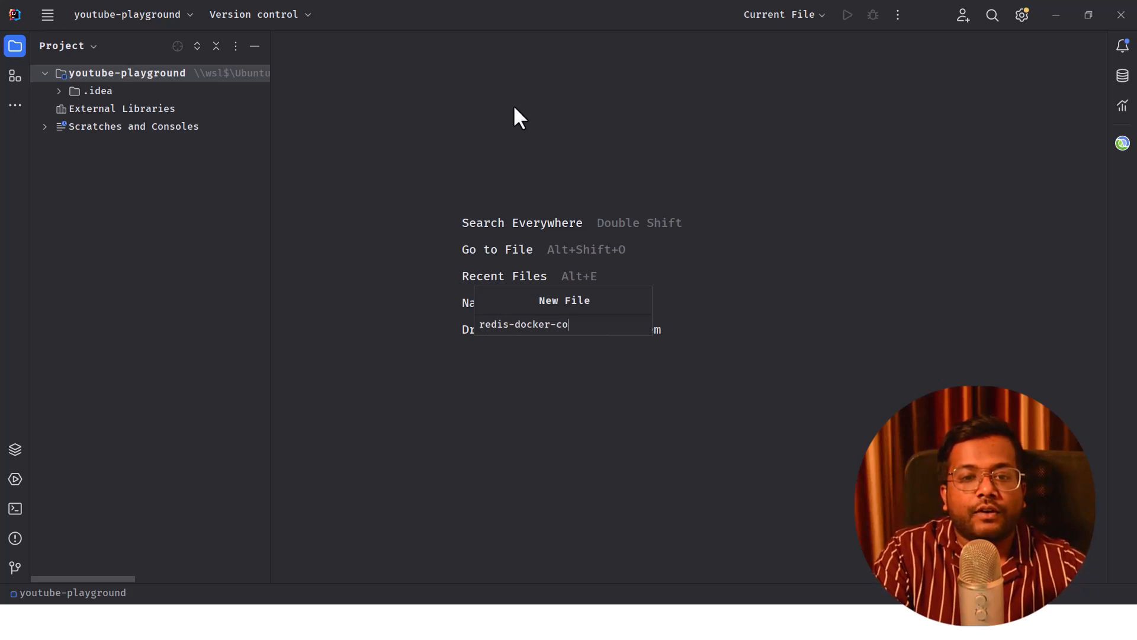
{"action": "type", "text": "mpose.yml"}
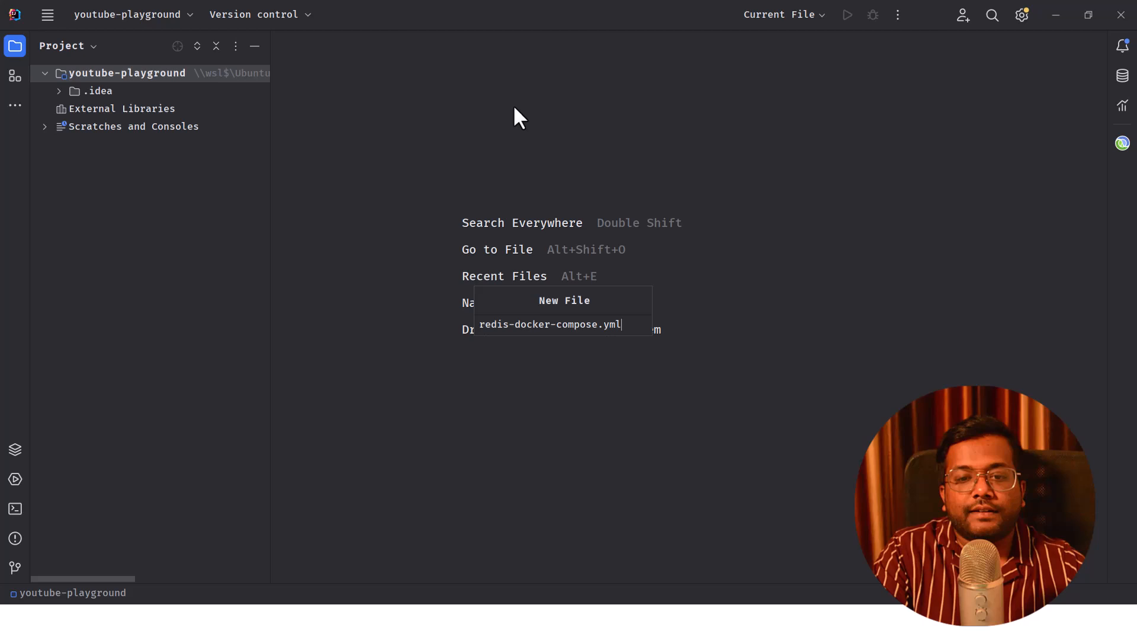
{"action": "key", "text": "Enter"}
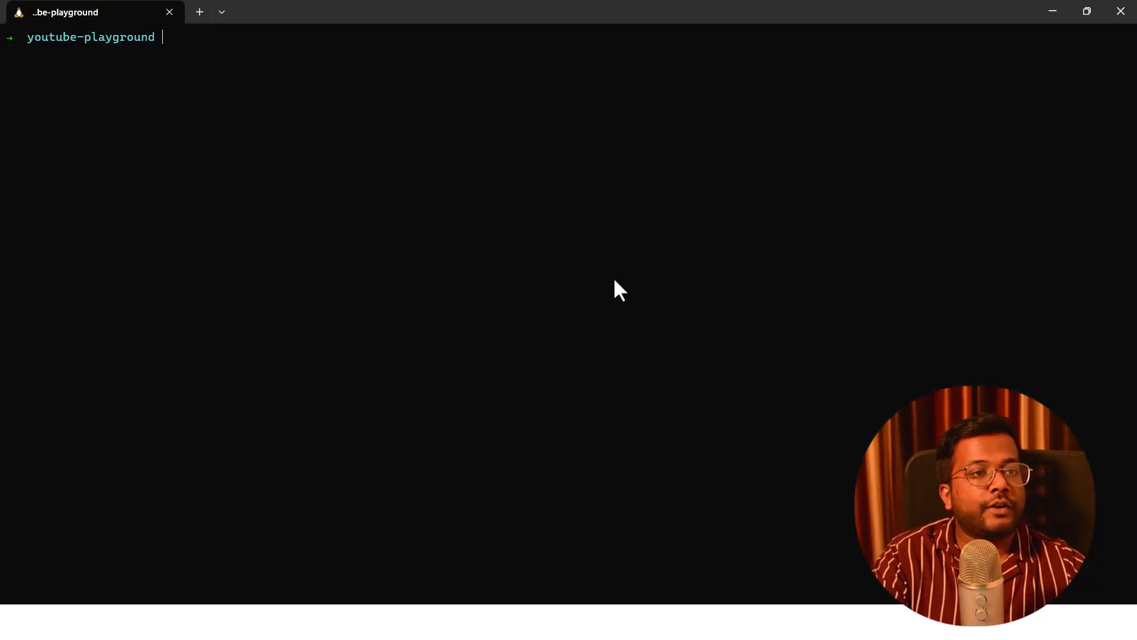
List the folder, verify docker, and enter docker-compose -f redis-docker-compose.yml up.
{"action": "type", "text": "ls"}
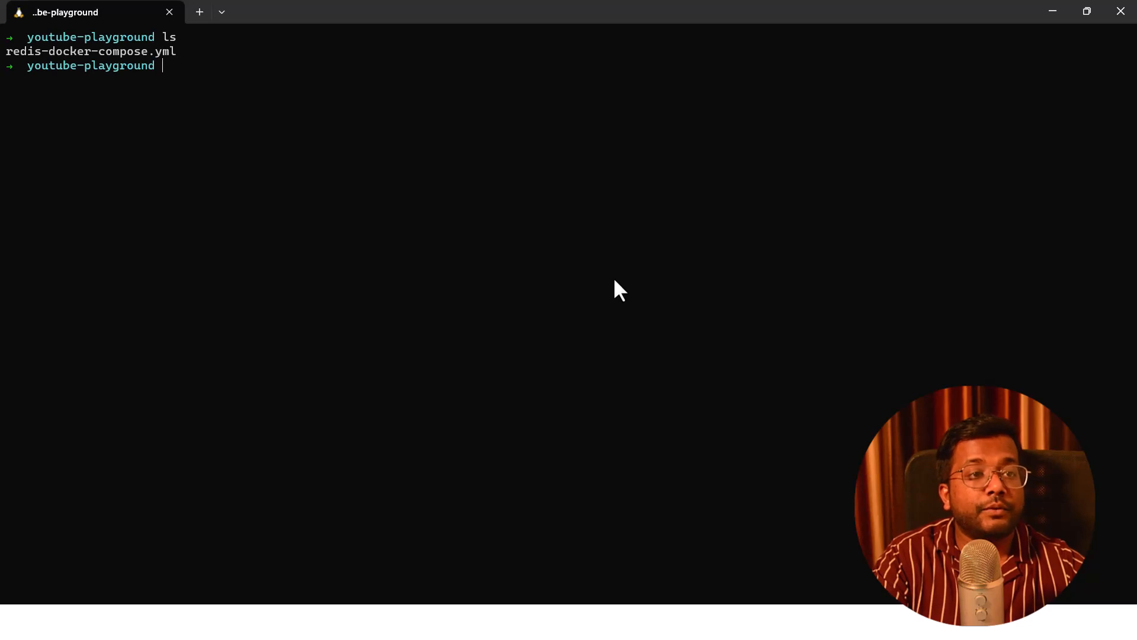
{"action": "type", "text": "docker"}
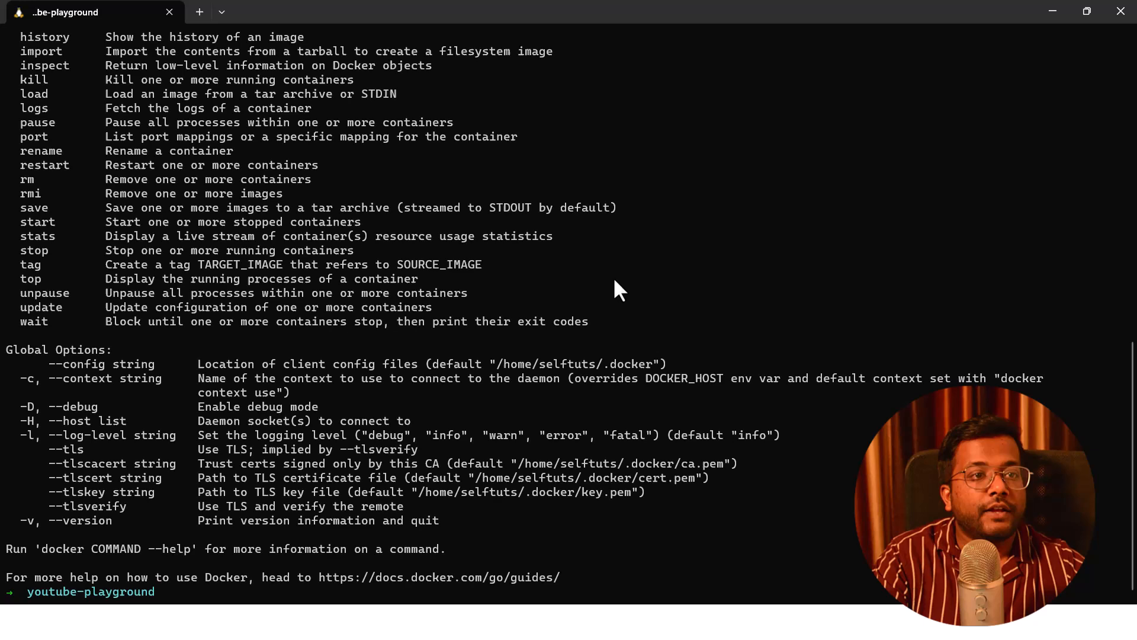
{"action": "type", "text": "docker"}
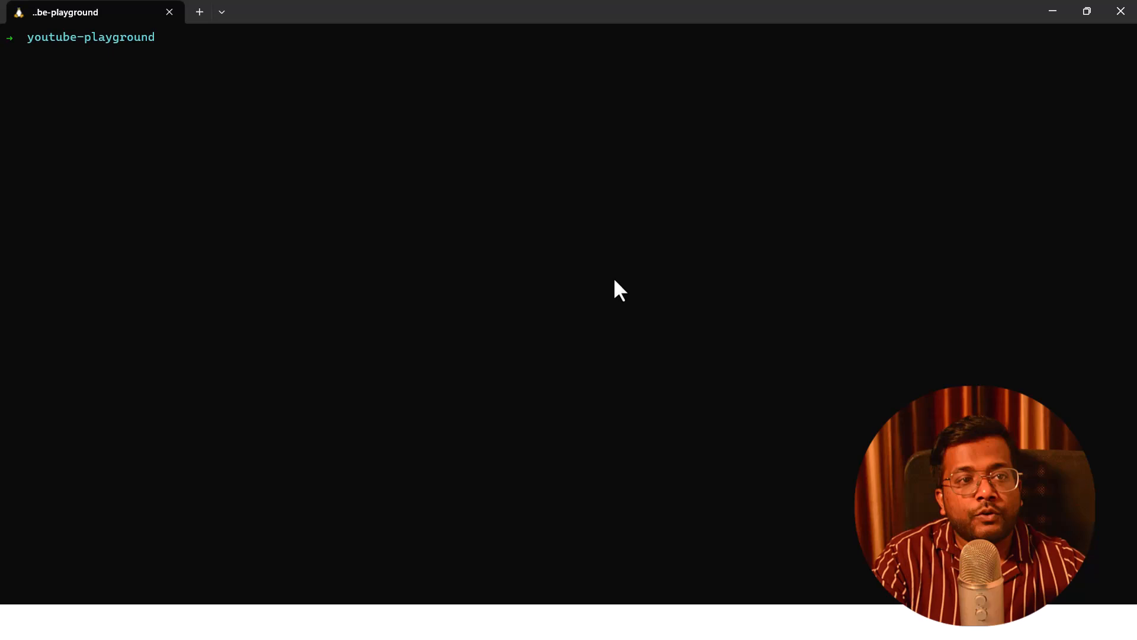
{"action": "type", "text": "ls"}
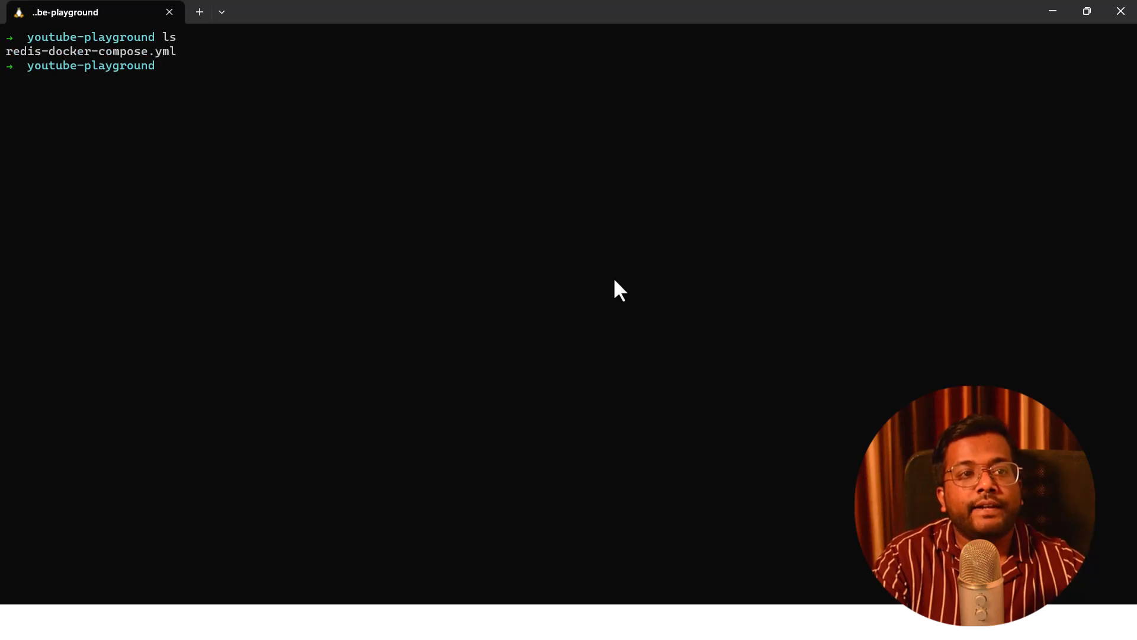
{"action": "type", "text": "docker-compose -f redis-docker-compose.yml"}
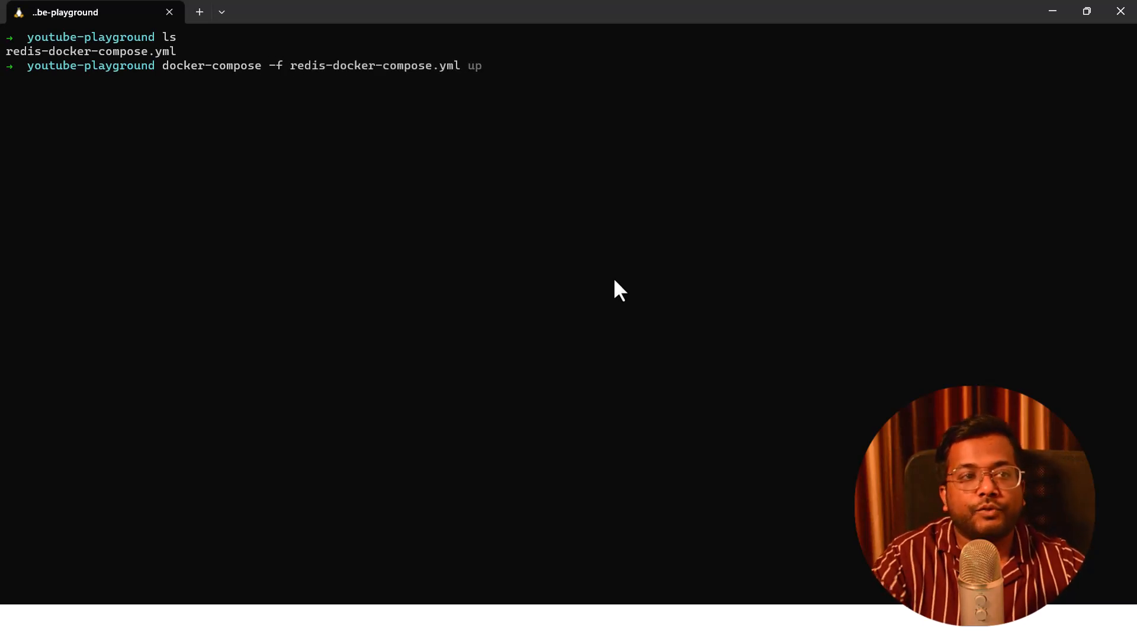
{"action": "mouse_move", "coordinate": [614, 261]}
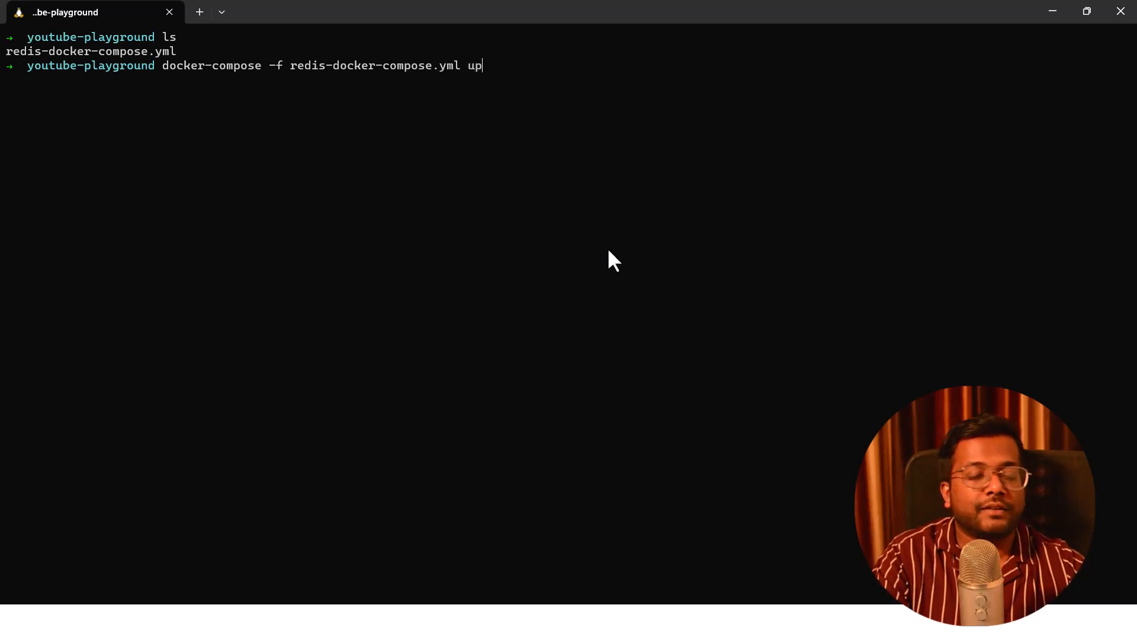
Start the redis and redis_insight containers and check them with docker ps in a split pane.
{"action": "key", "text": "enter"}
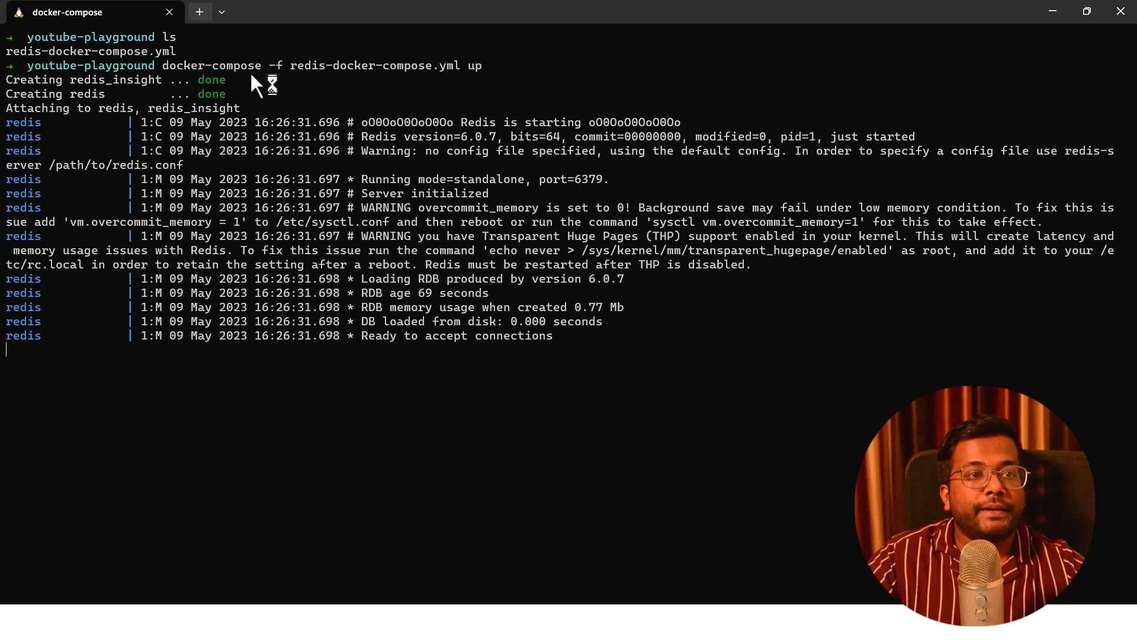
{"action": "left_click", "coordinate": [376, 12]}
{"action": "type", "text": "docker ps"}
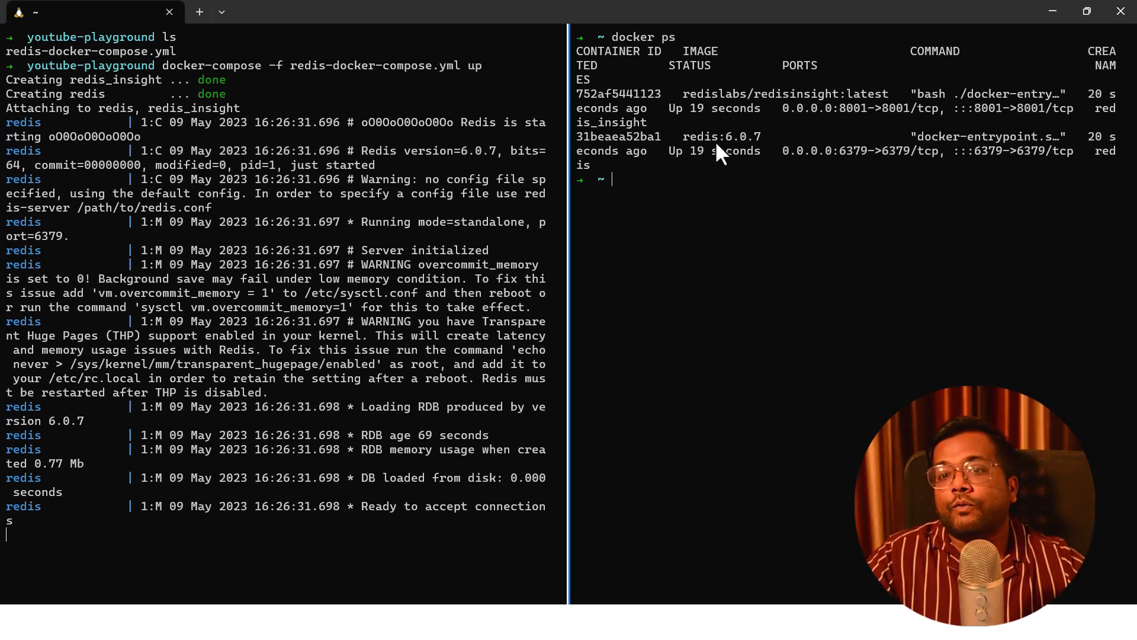
{"action": "mouse_move", "coordinate": [846, 105]}
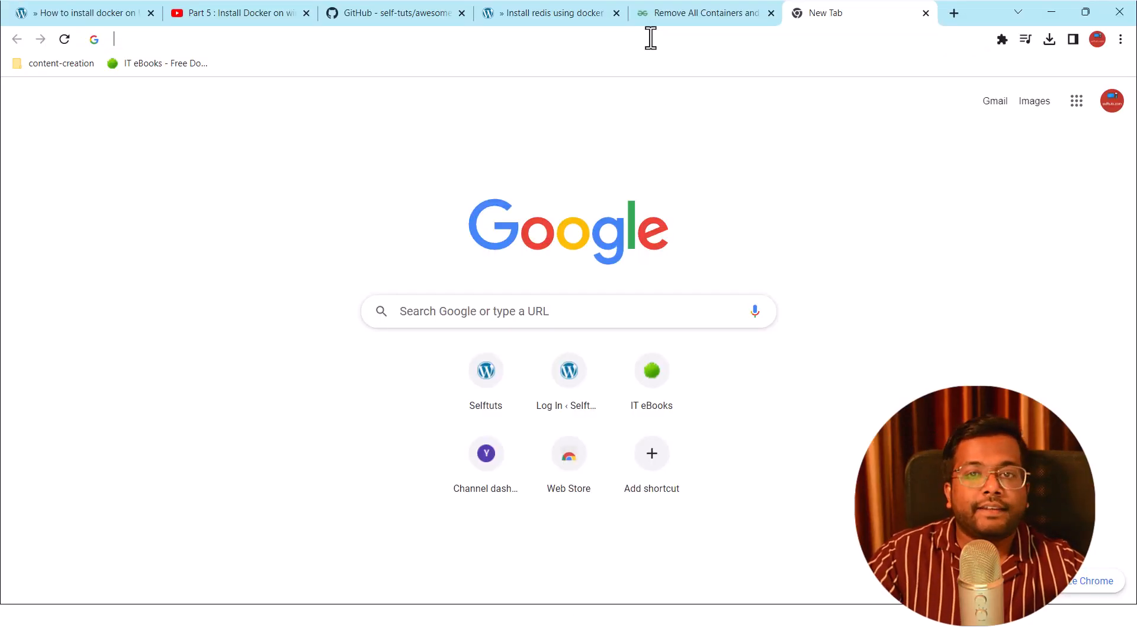
Browse to RedisInsight at localhost:8001 and choose to add an existing Redis database.
{"action": "type", "text": "localhost:8001"}
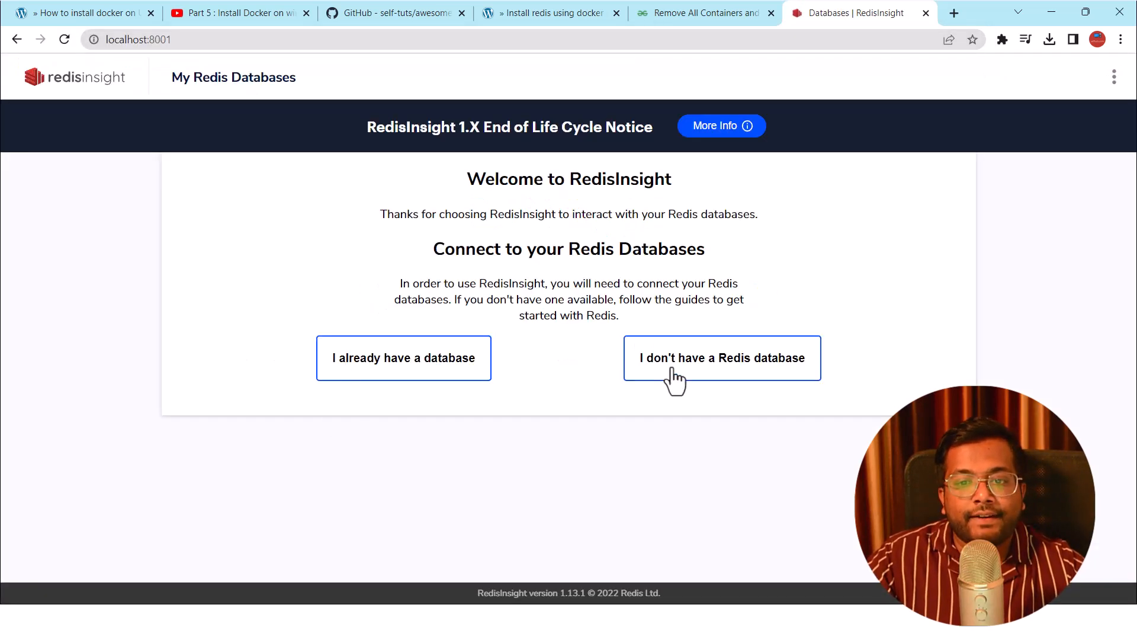
{"action": "mouse_move", "coordinate": [804, 379]}
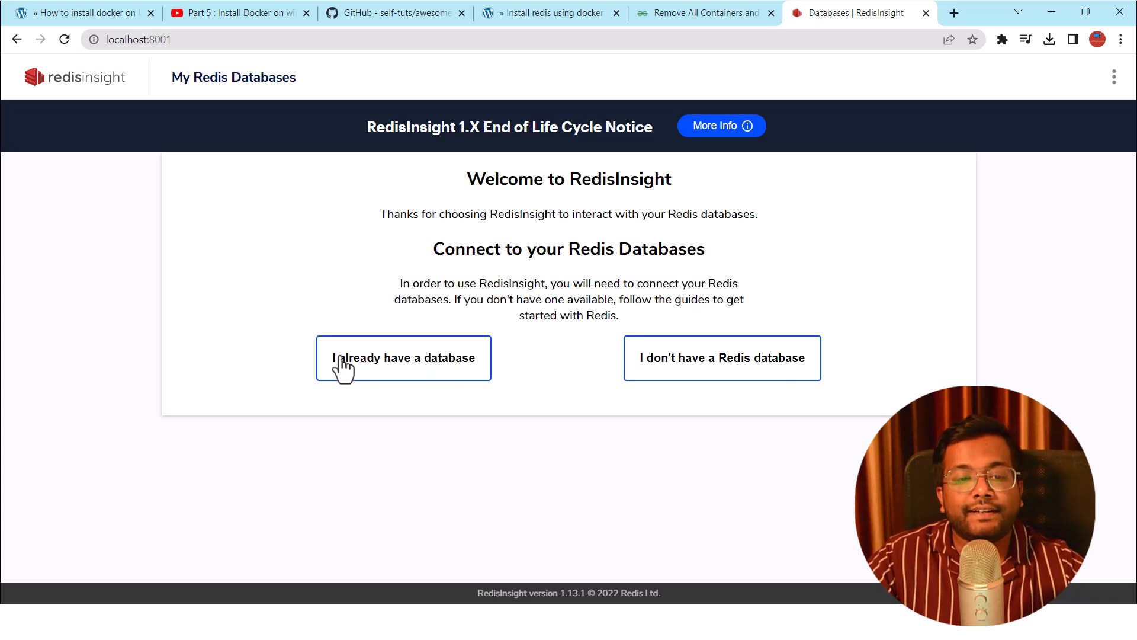
{"action": "left_click", "coordinate": [404, 358]}
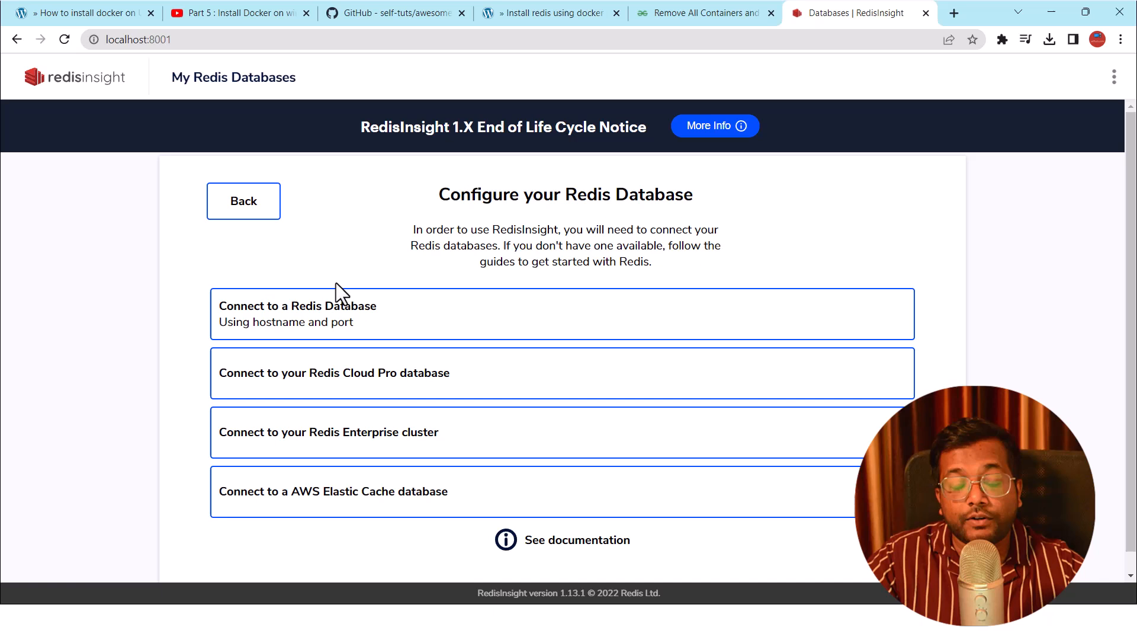
{"action": "mouse_move", "coordinate": [310, 322]}
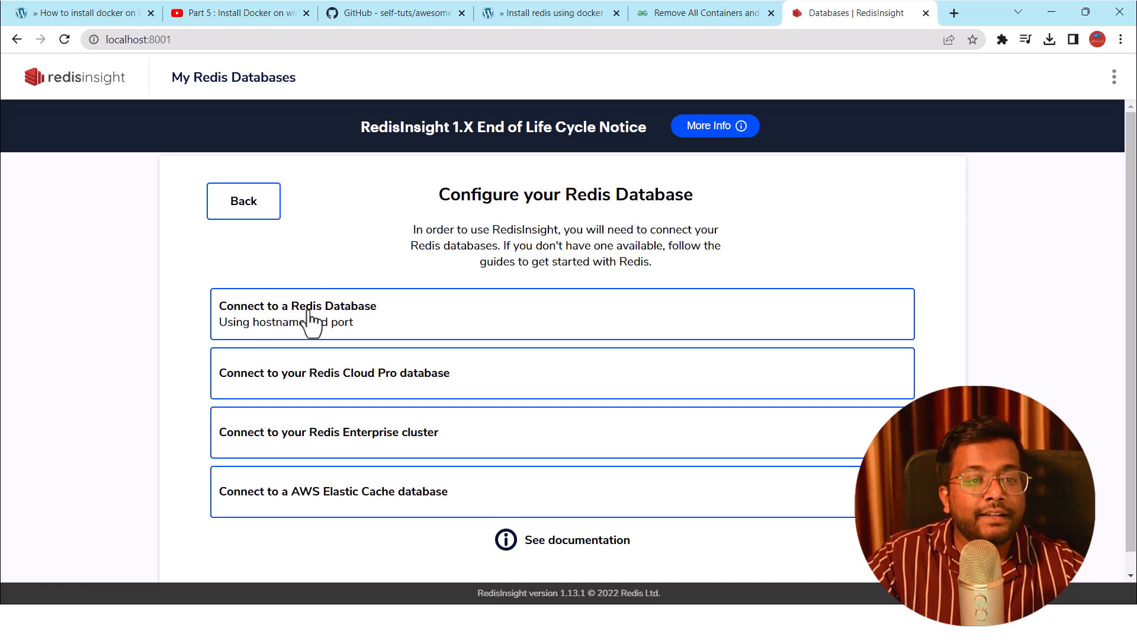
{"action": "mouse_move", "coordinate": [268, 327]}
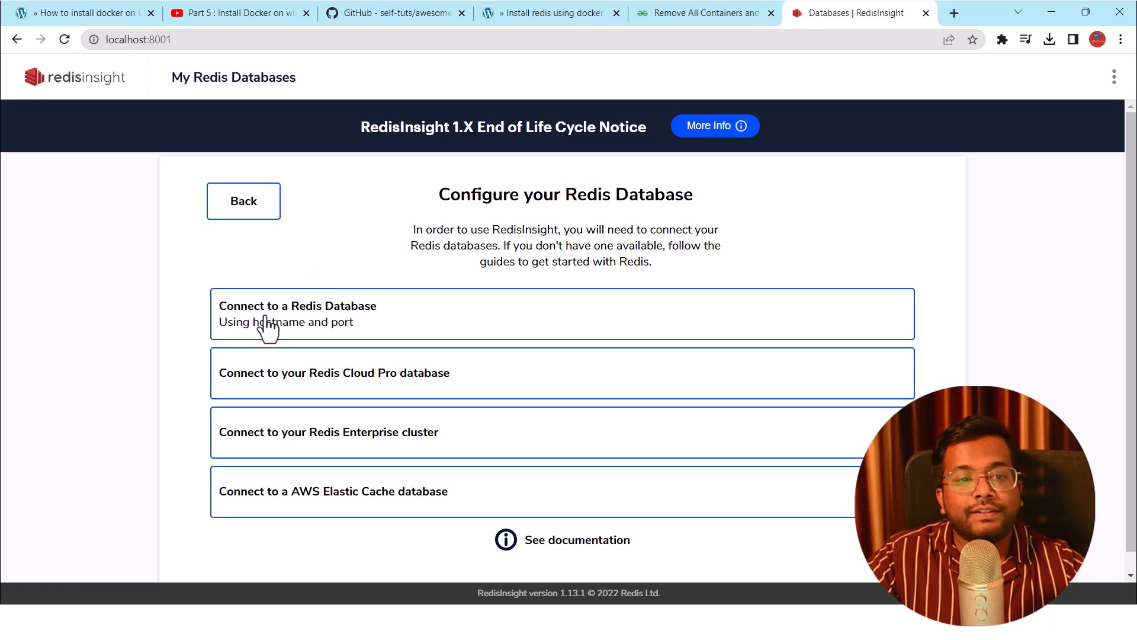
{"action": "mouse_move", "coordinate": [249, 337]}
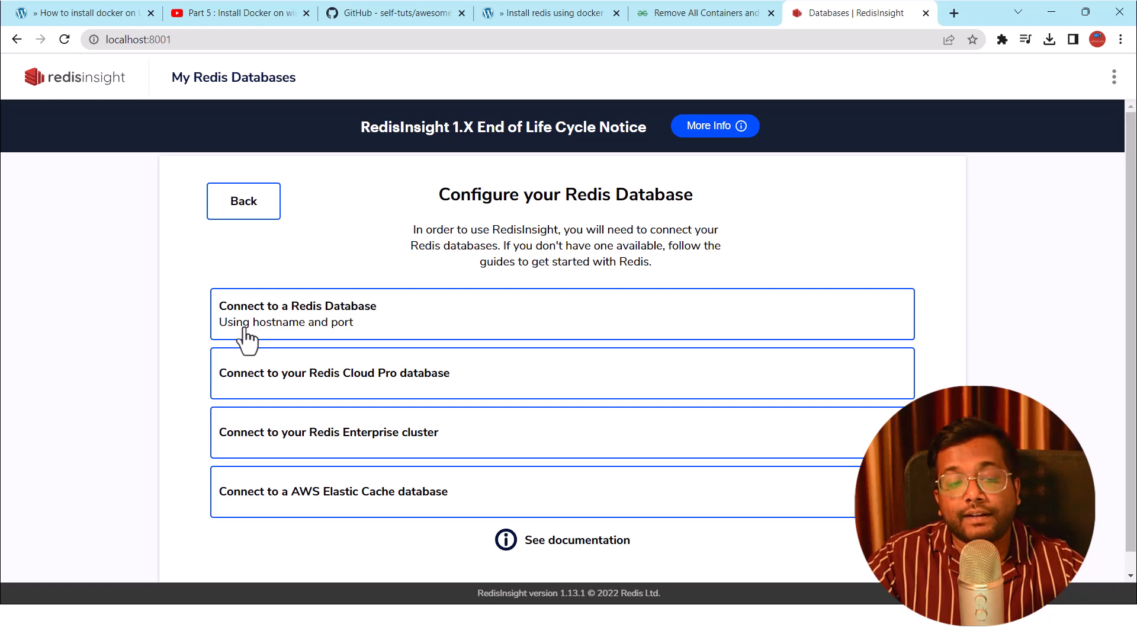
Add a database with host localhost, port 6379, name redis-local; connection fails with Error 99.
{"action": "left_click", "coordinate": [297, 314]}
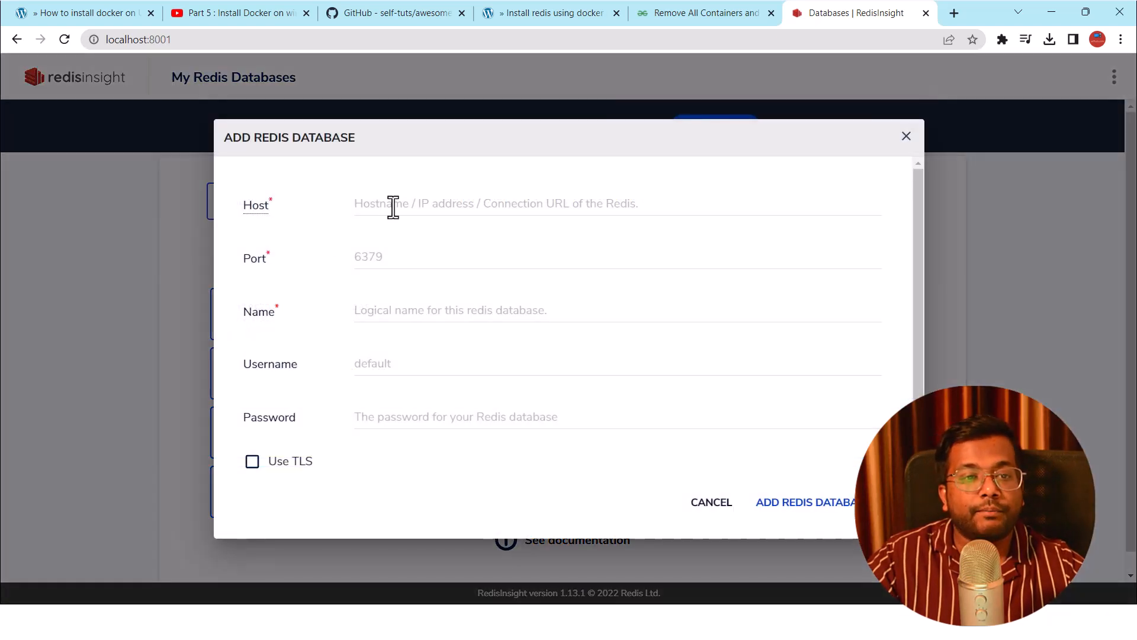
{"action": "type", "text": "los"}
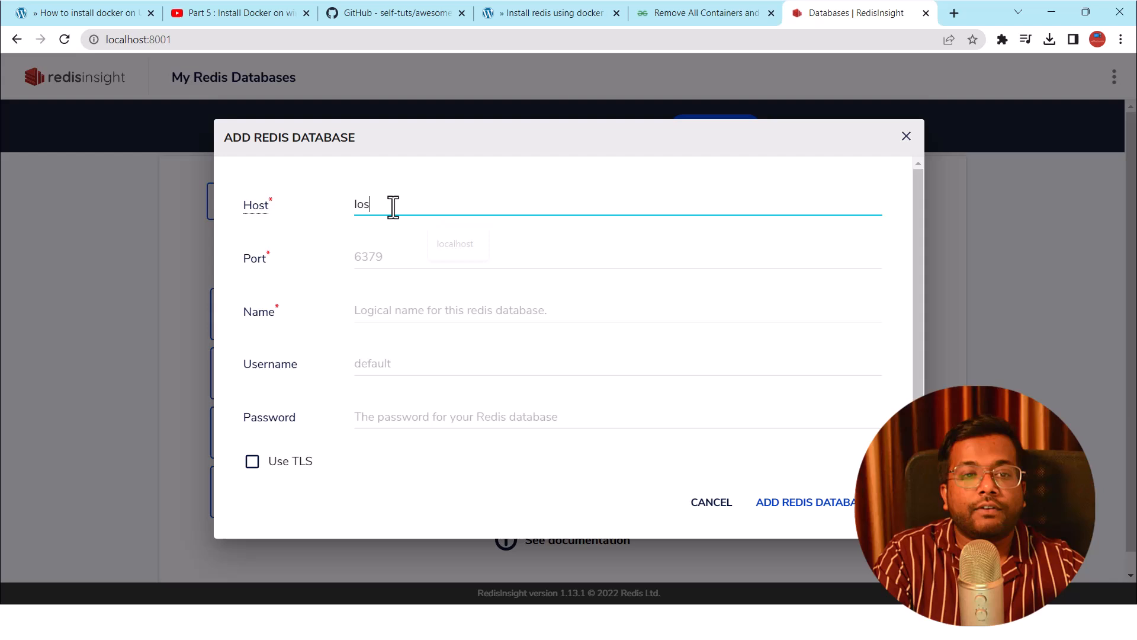
{"action": "key", "text": "Backspace"}
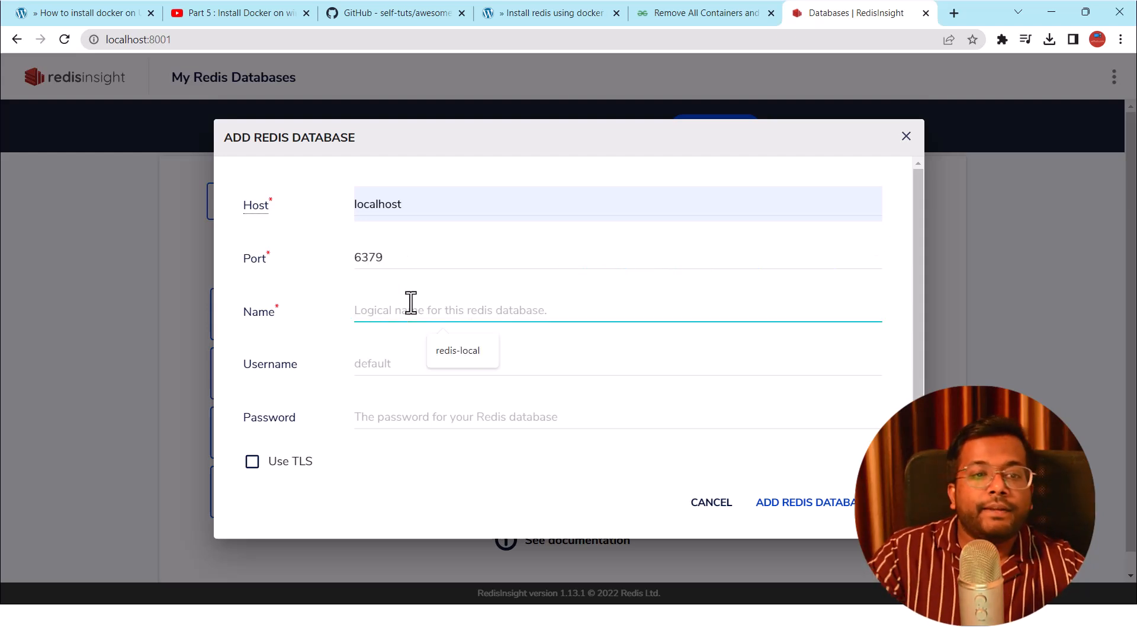
{"action": "type", "text": "redis-local"}
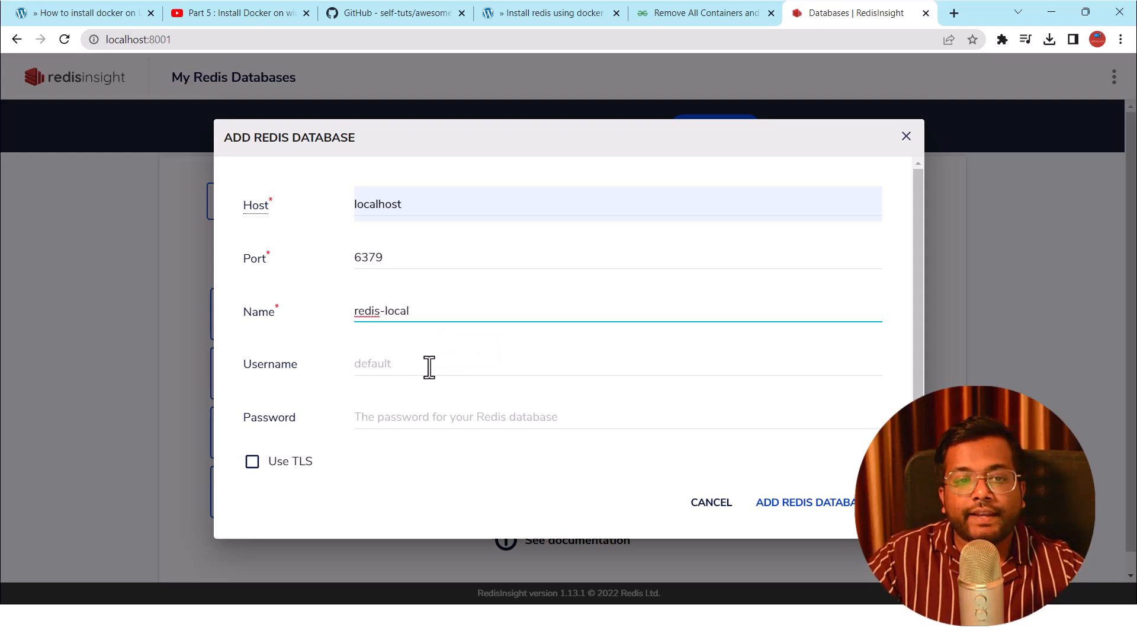
{"action": "left_click", "coordinate": [804, 502]}
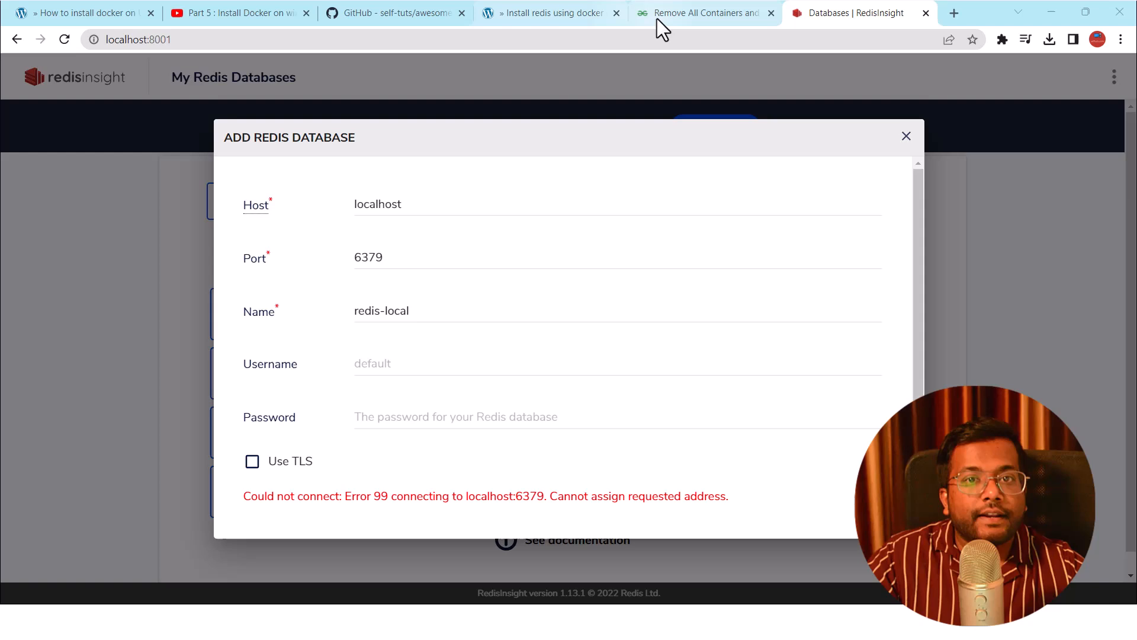
{"action": "left_click", "coordinate": [549, 13]}
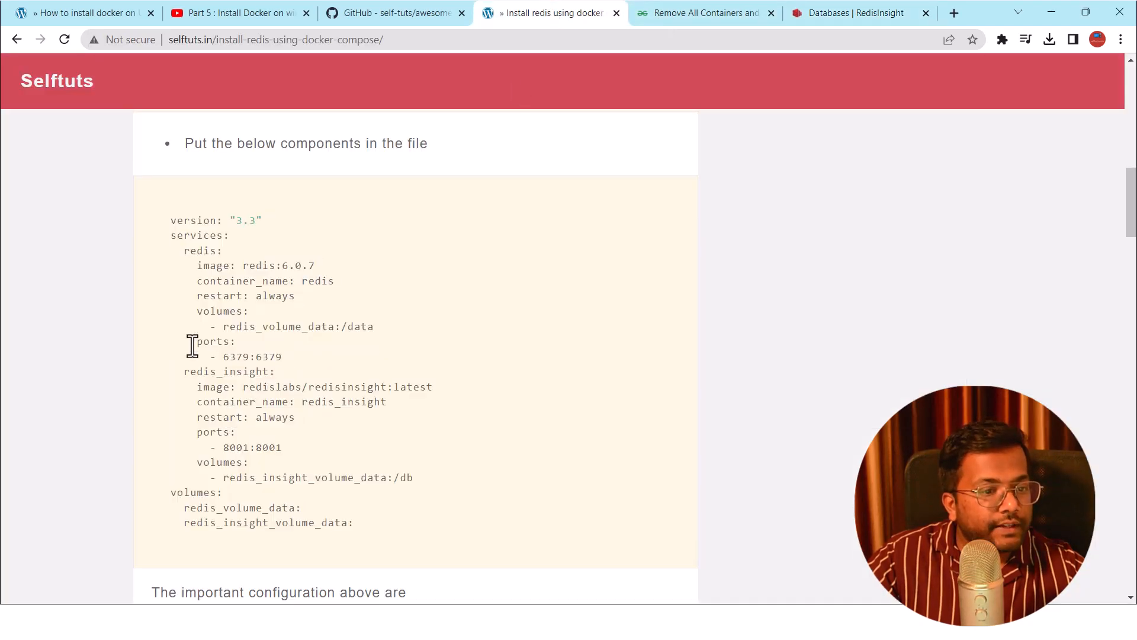
{"action": "double_click", "coordinate": [201, 250]}
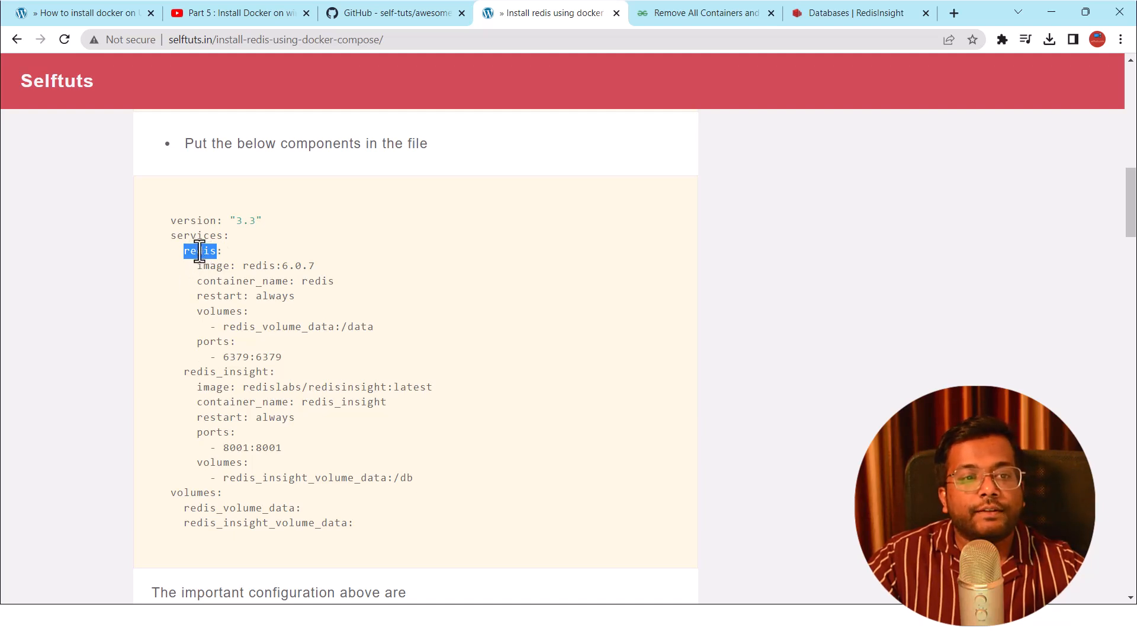
{"action": "key", "text": "alt+tab"}
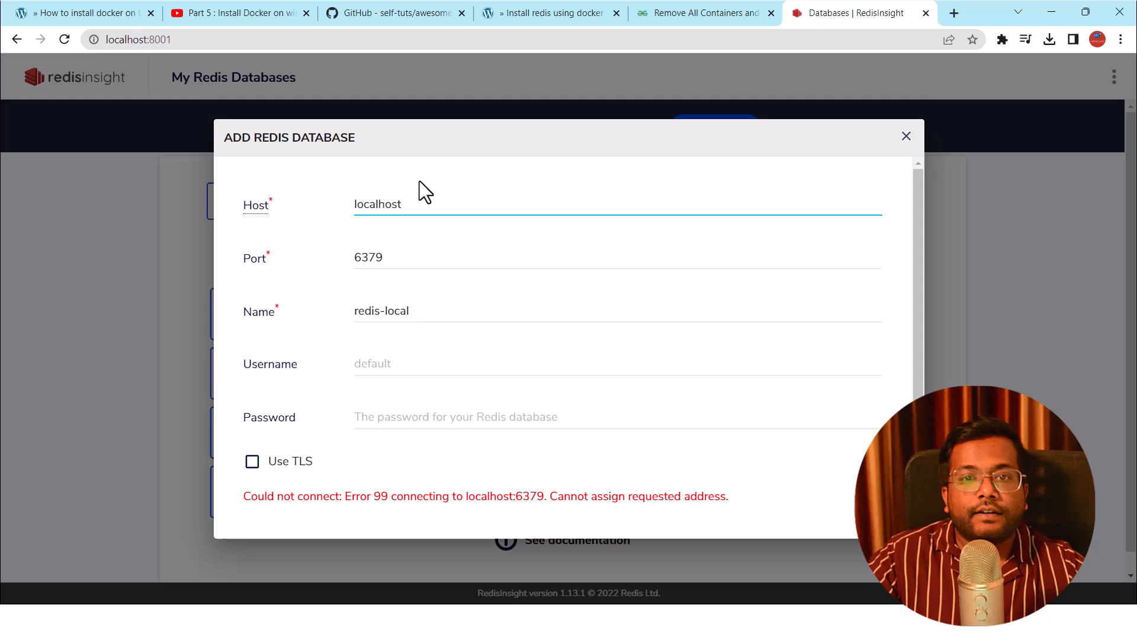
Connect redis-local using host redis, view its overview and enter the CLI console.
{"action": "type", "text": "redis"}
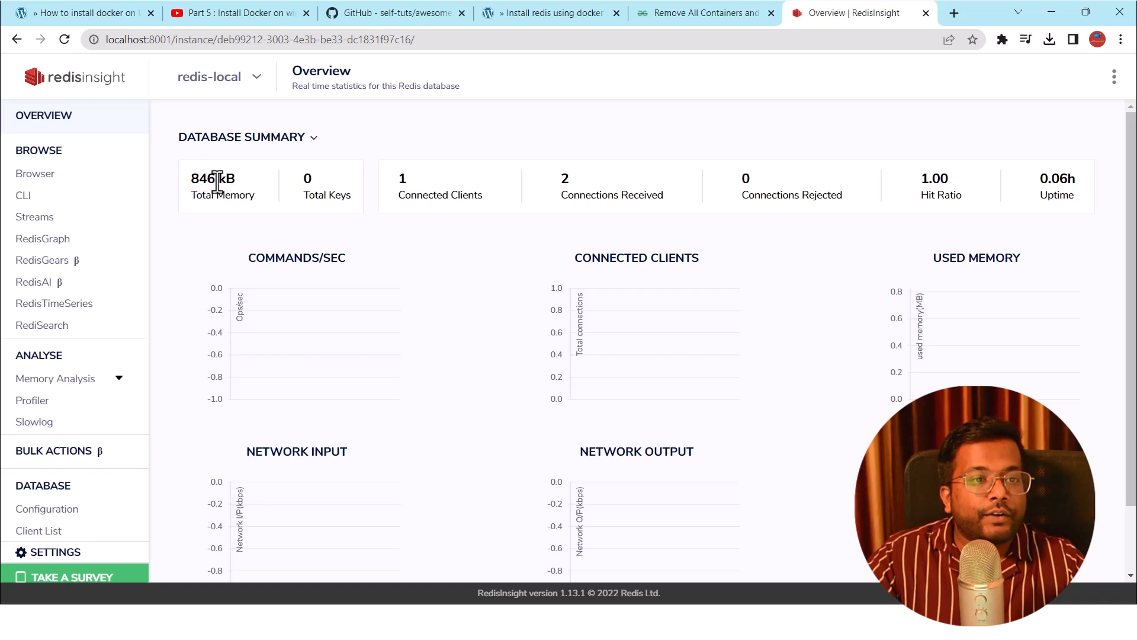
{"action": "scroll", "scroll_direction": "down", "scroll_amount": 3}
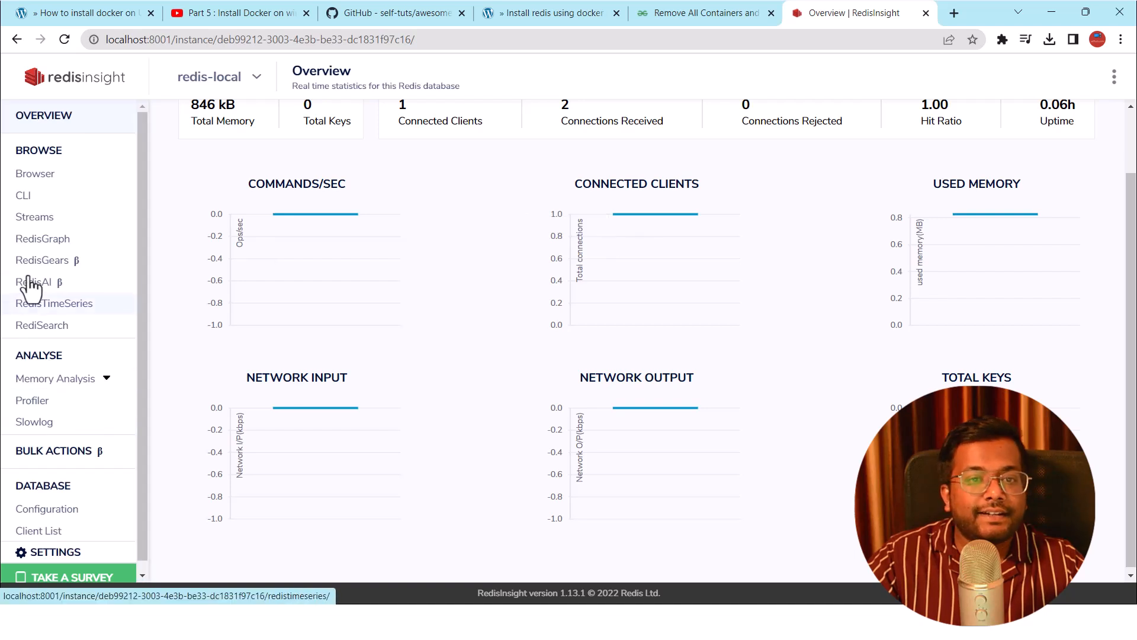
{"action": "left_click", "coordinate": [22, 194]}
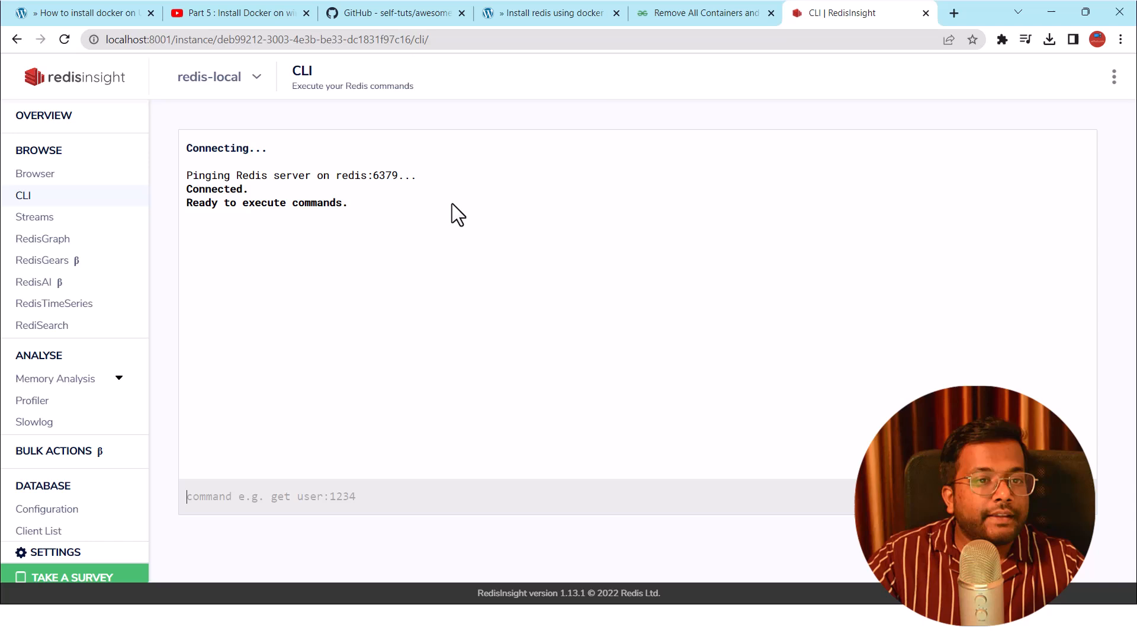
Run keys *, set name codewithrajranjan and get name in the RedisInsight CLI, then return to the compose file.
{"action": "type", "text": "key"}
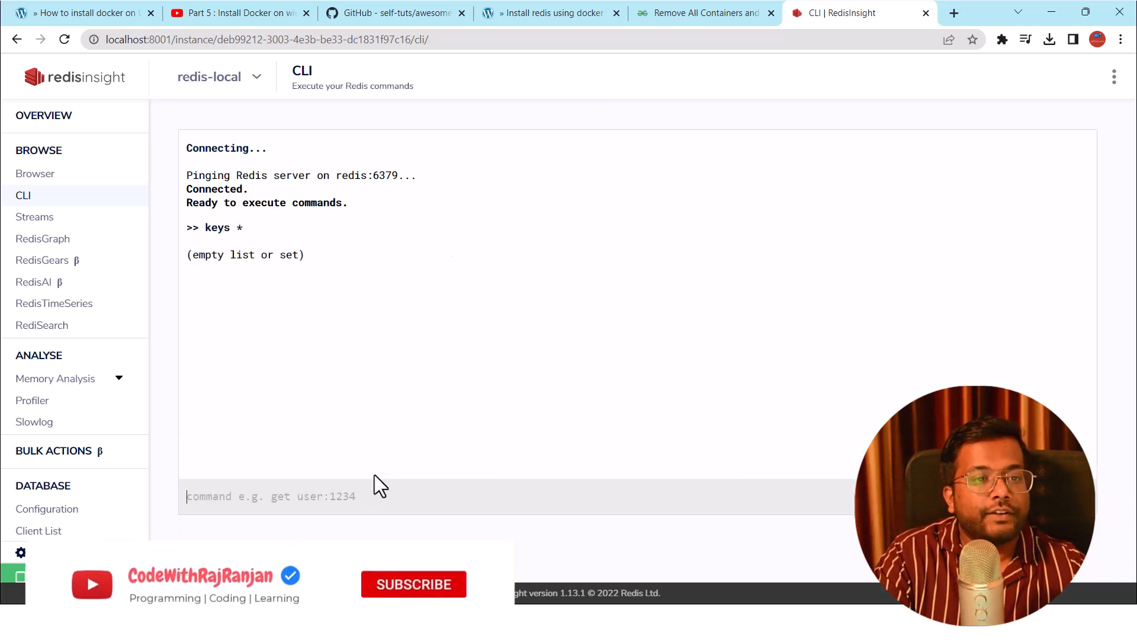
{"action": "type", "text": "set"}
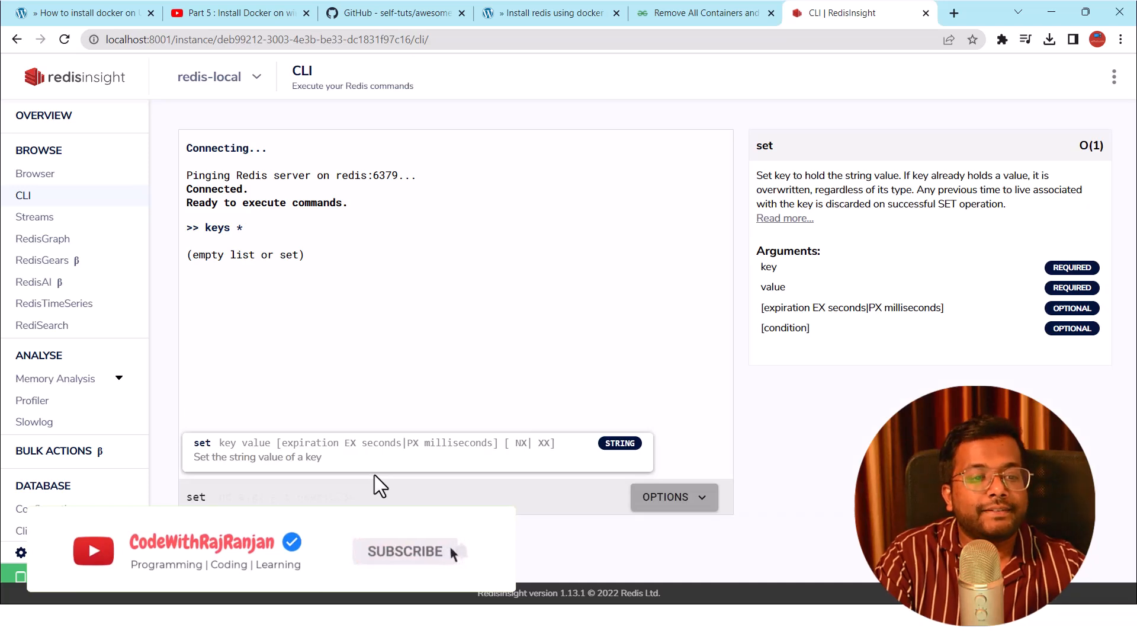
{"action": "type", "text": "name"}
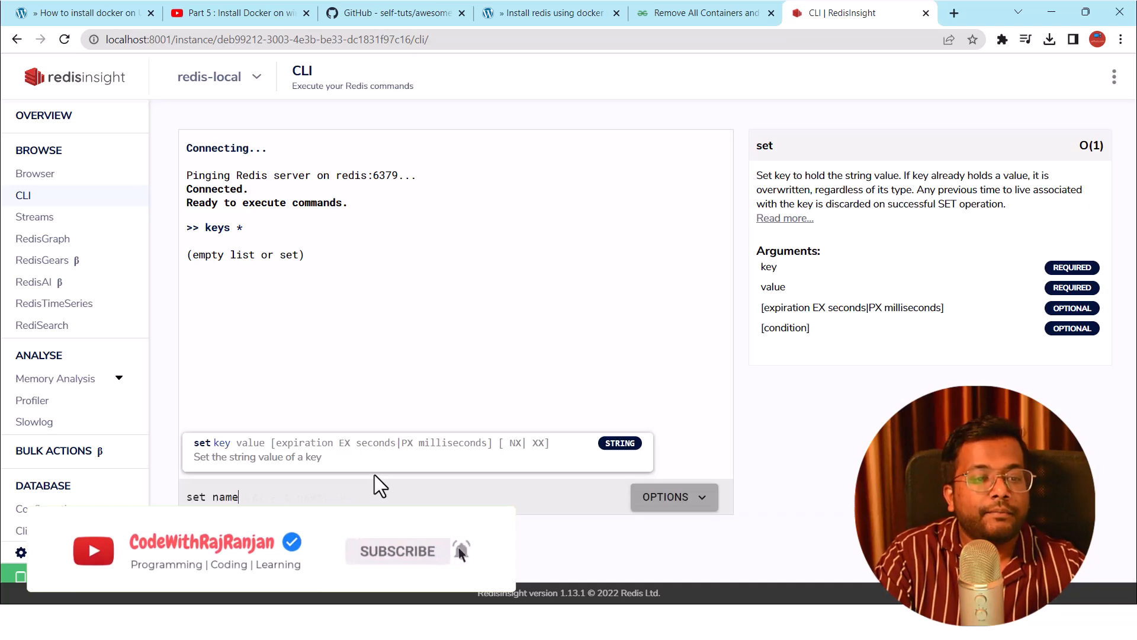
{"action": "type", "text": "codewt"}
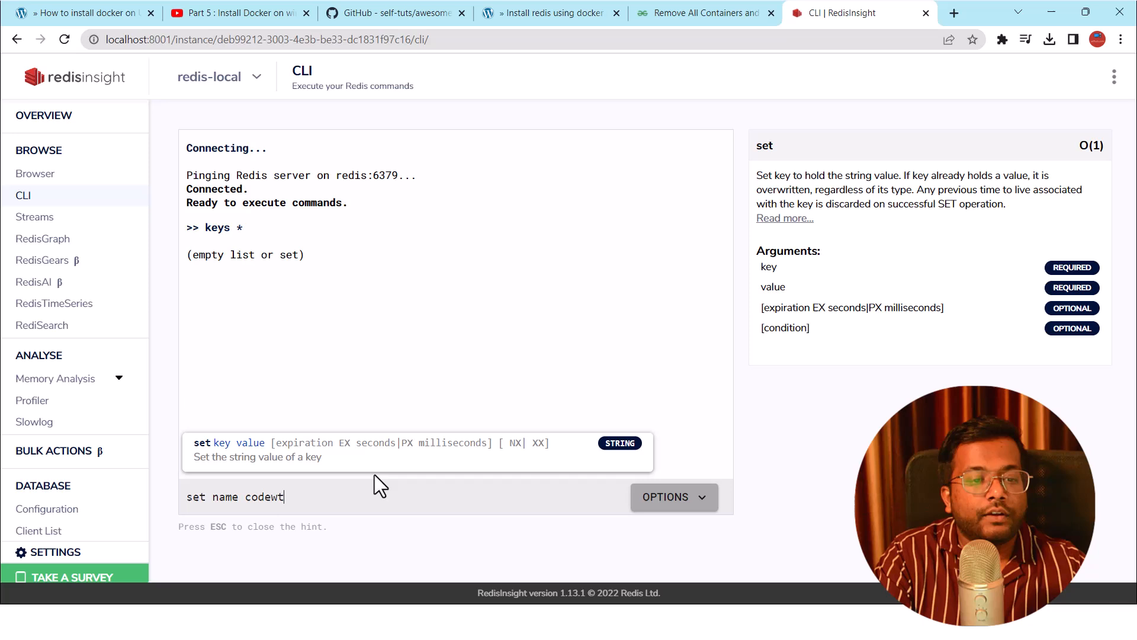
{"action": "type", "text": "ithrajra"}
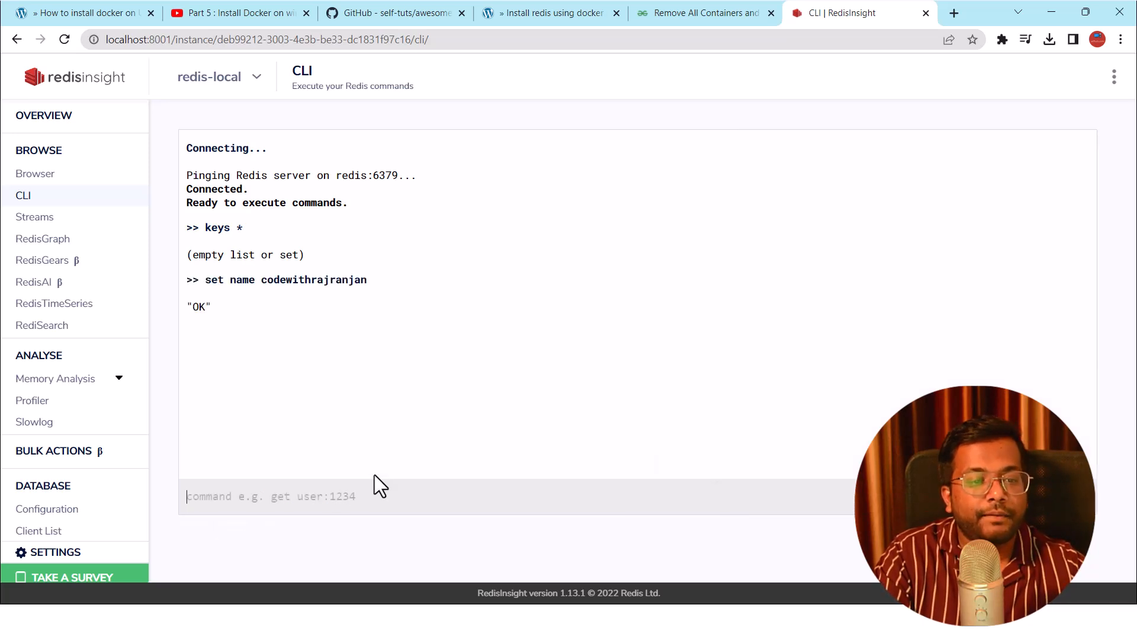
{"action": "type", "text": "get"}
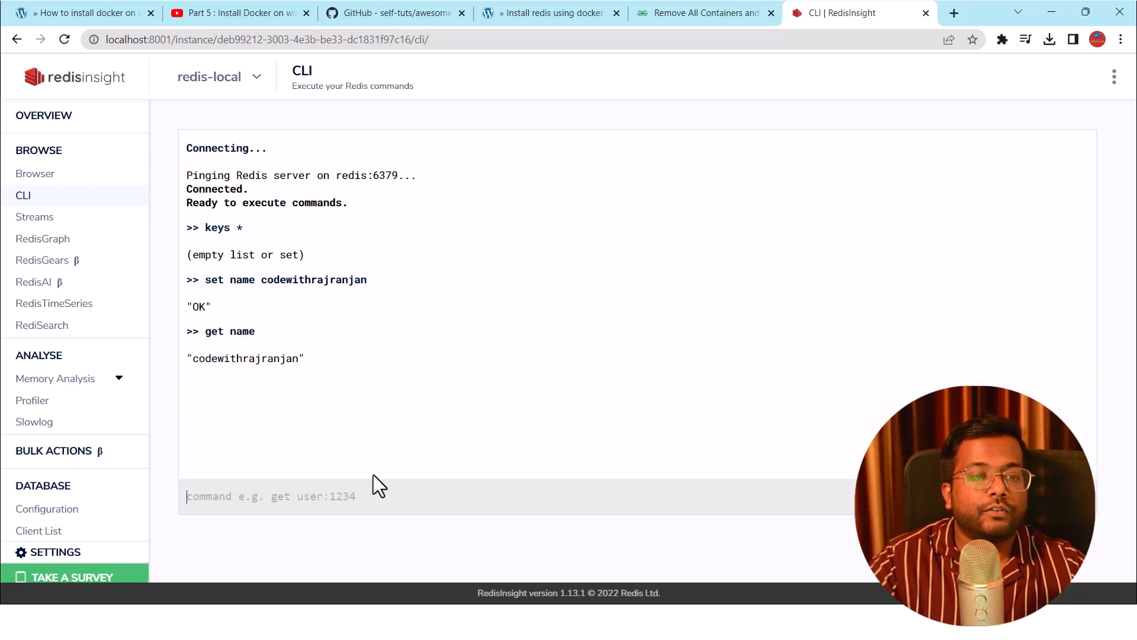
{"action": "mouse_move", "coordinate": [423, 294]}
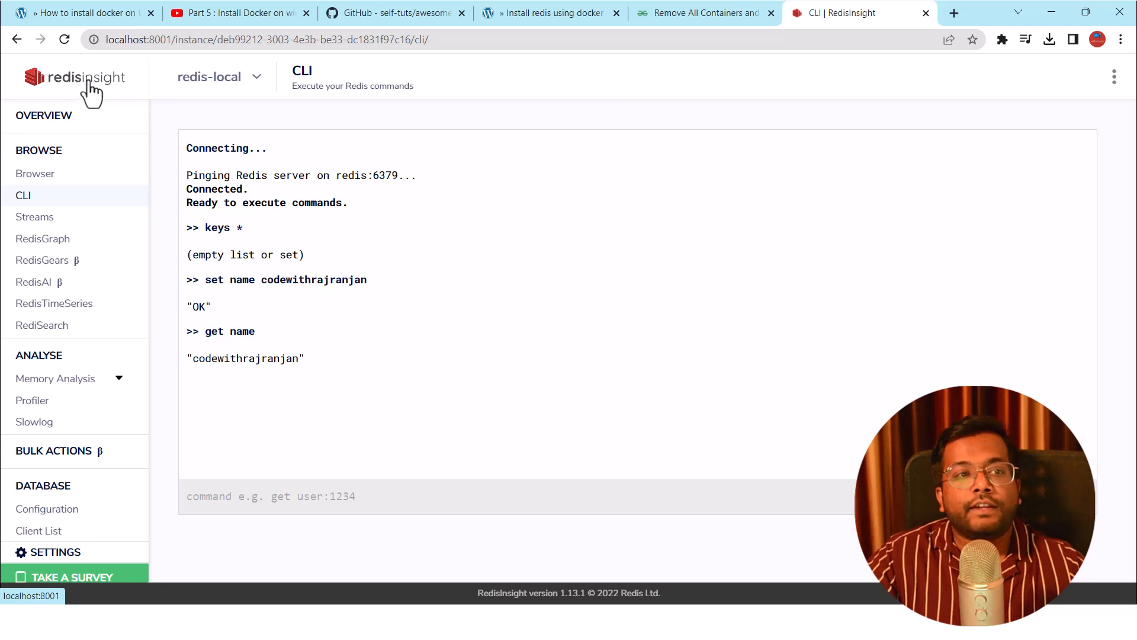
{"action": "key", "text": "alt+tab"}
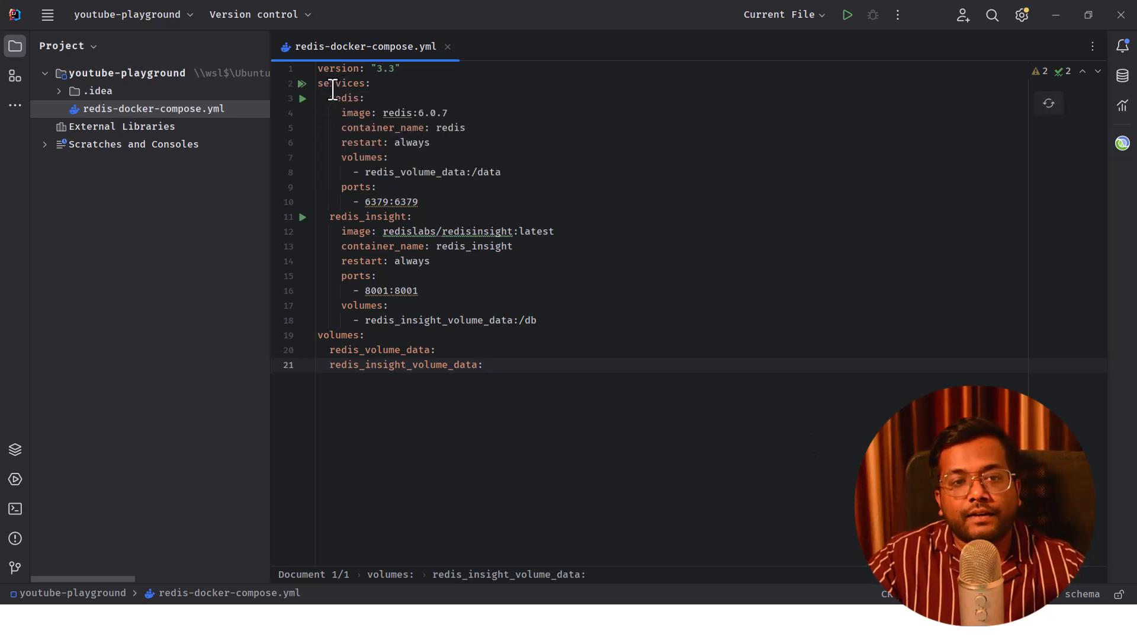
{"action": "mouse_move", "coordinate": [437, 332]}
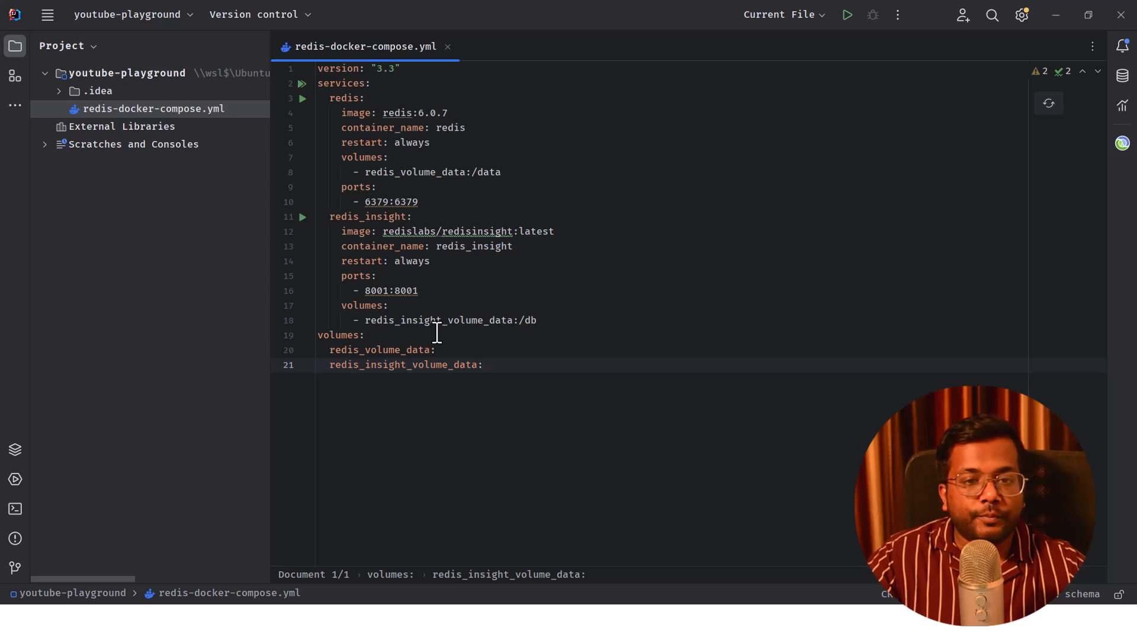